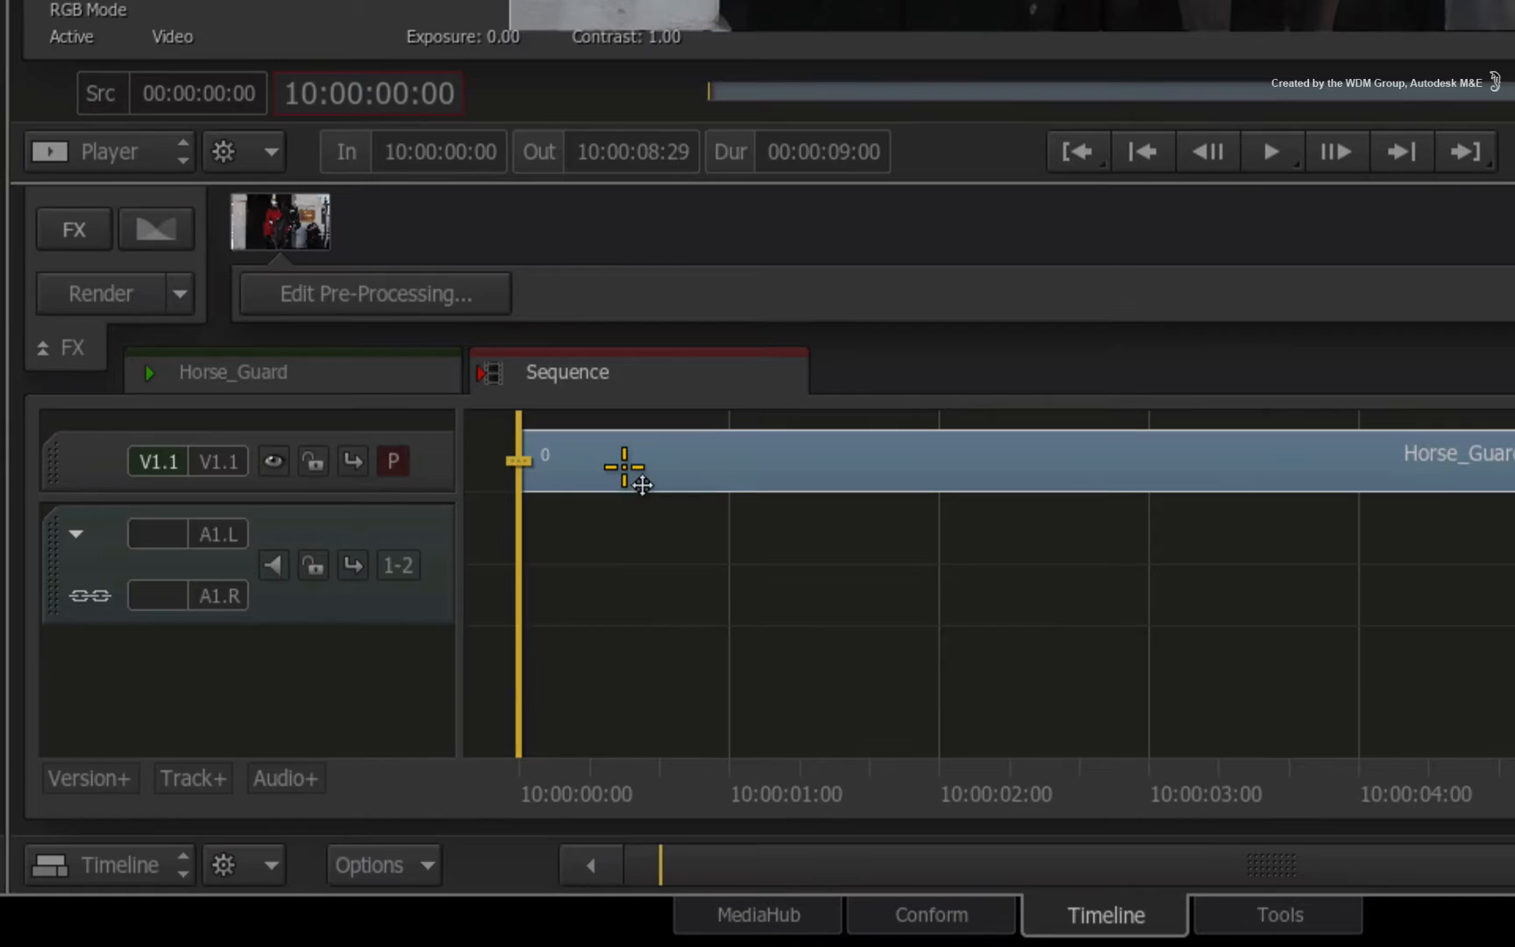
Select the Horse_Guard clip in the sequence to bring it into ConnectFX.
click(74, 230)
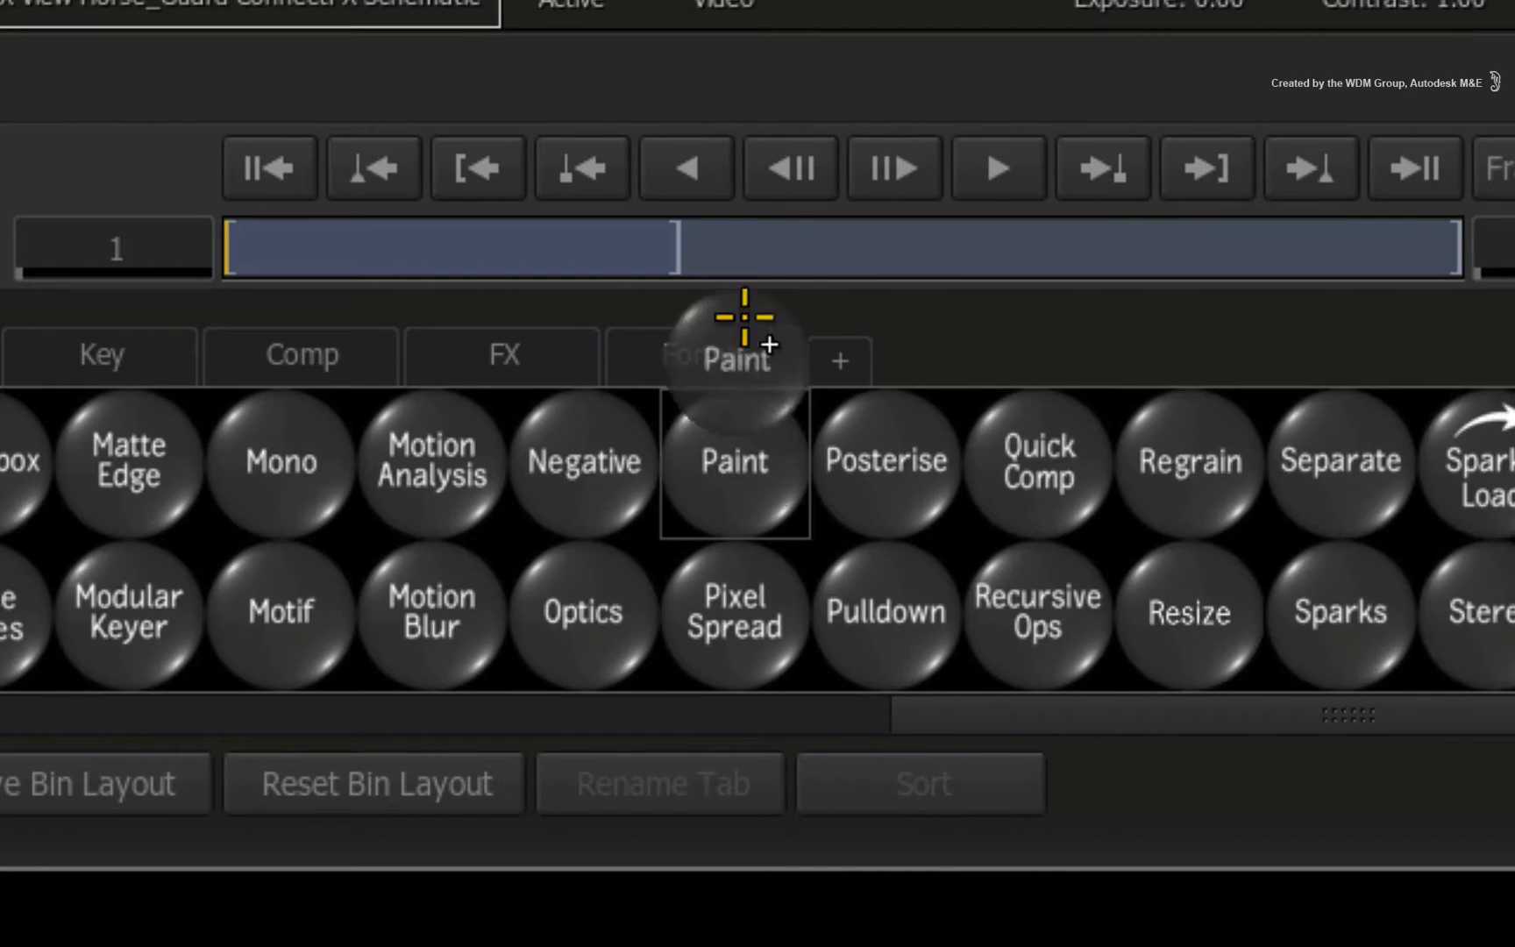
Insert a Paint node (paint6) on the link after the Horse_Guard clip.
click(735, 459)
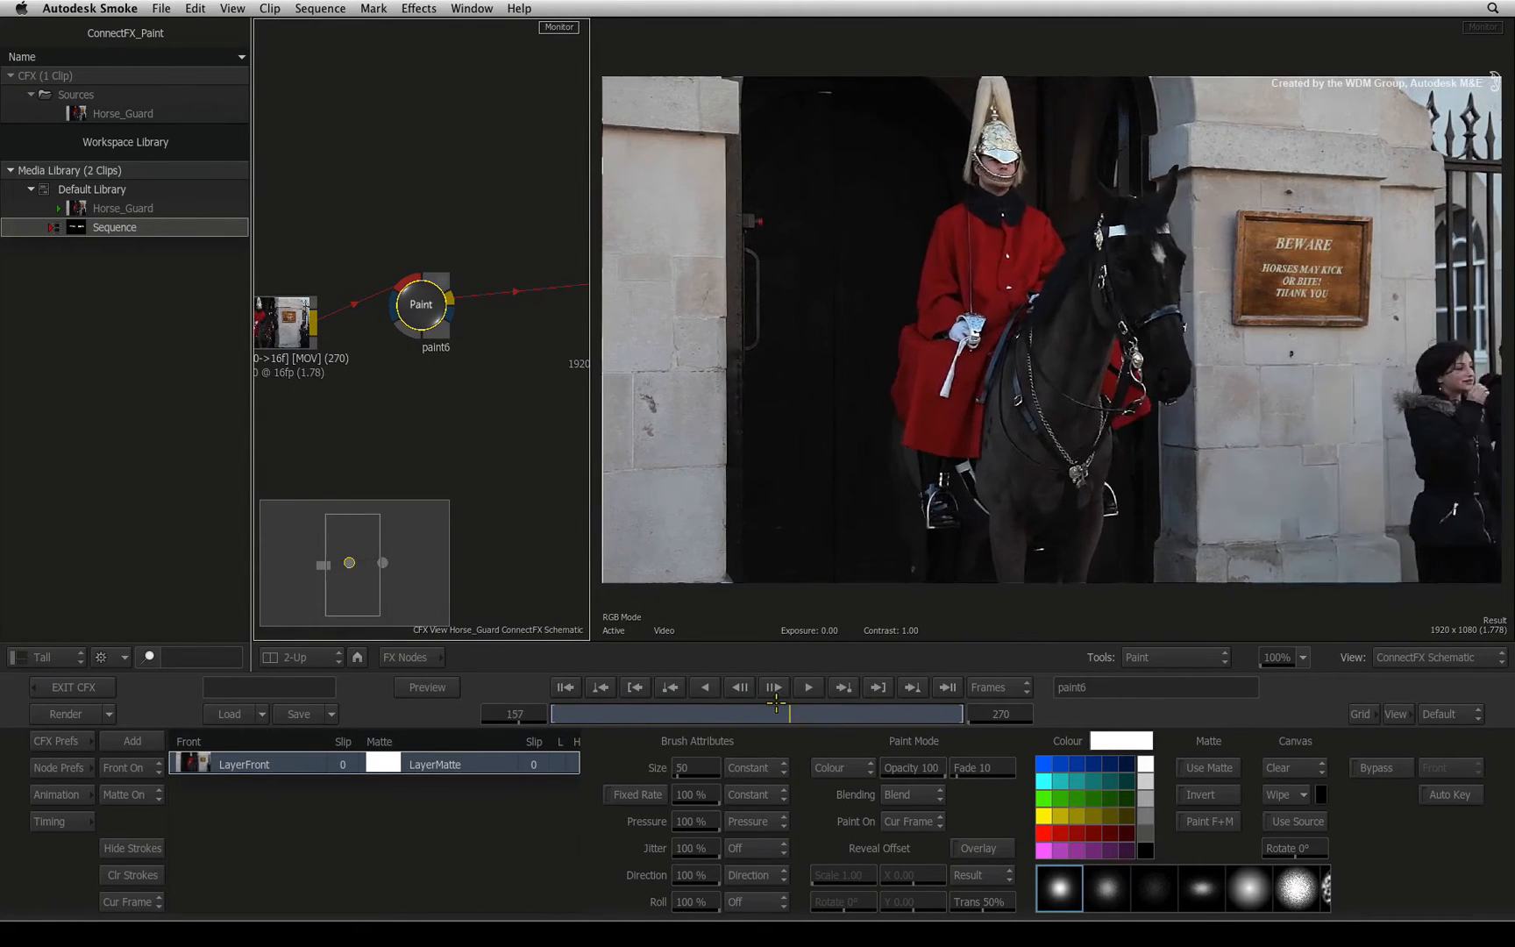
click(808, 688)
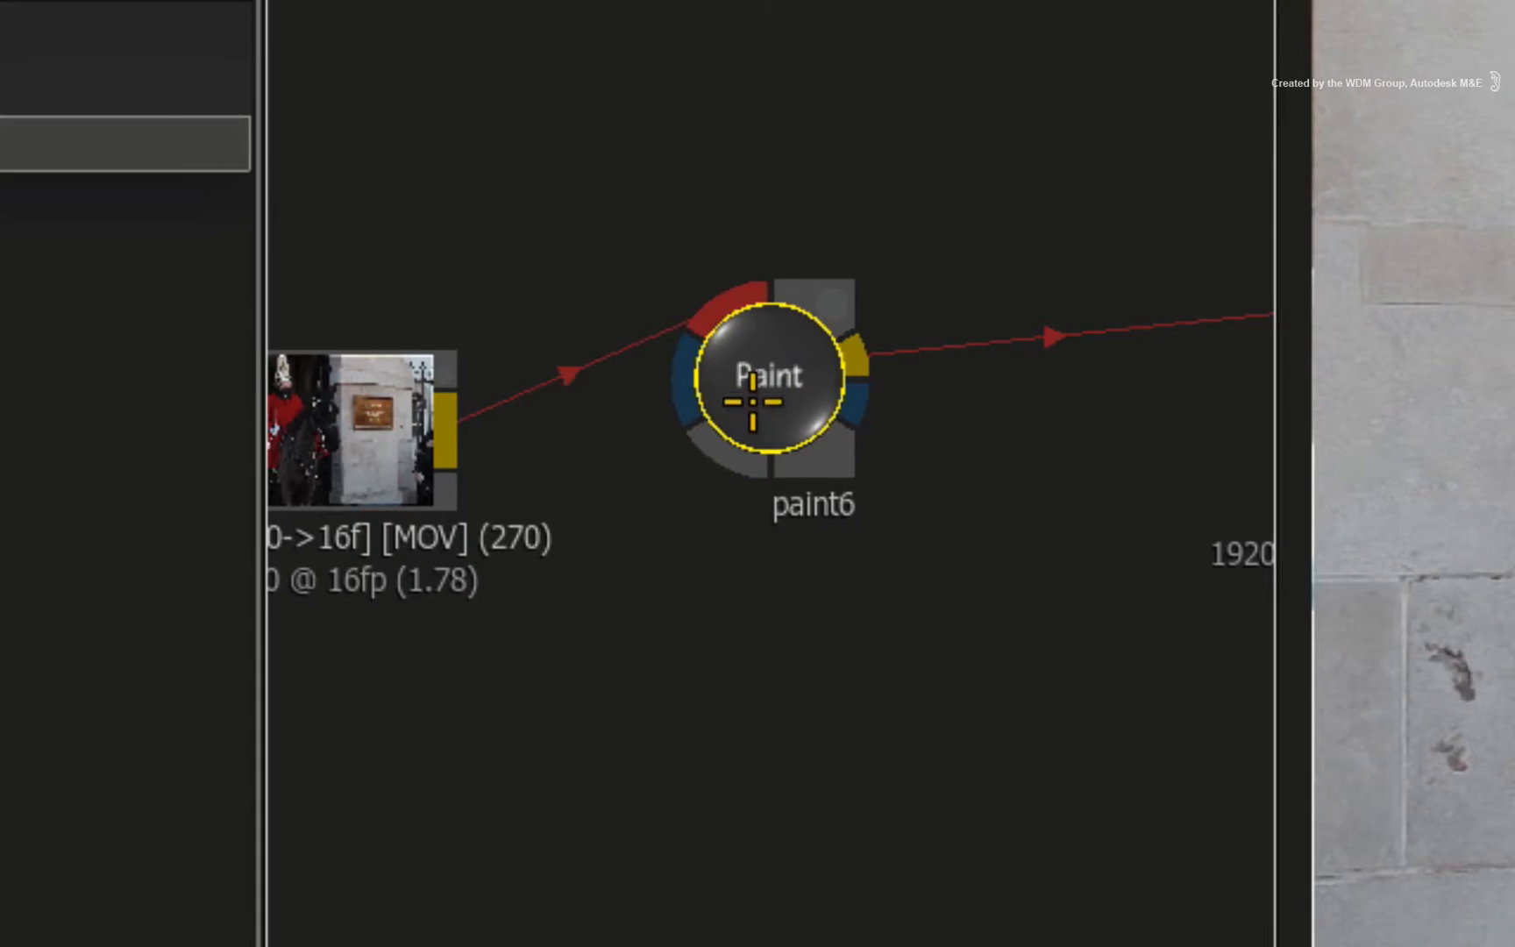
Add a Horse_Guard front layer to the Paint node and set its matte to Matte Off.
key(ctrl+n)
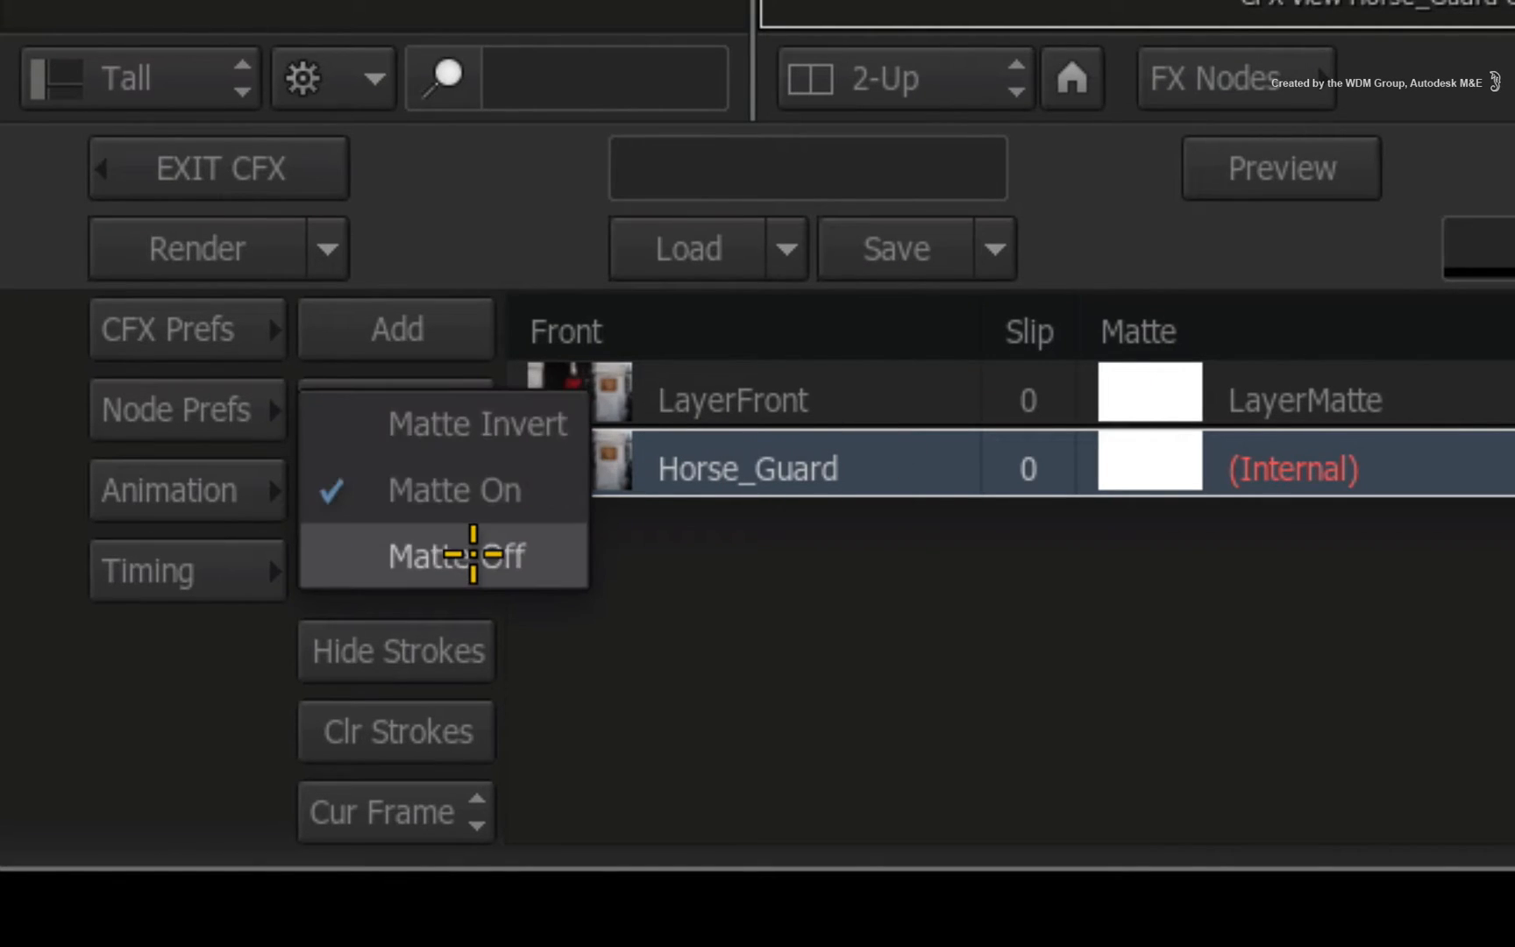
click(468, 554)
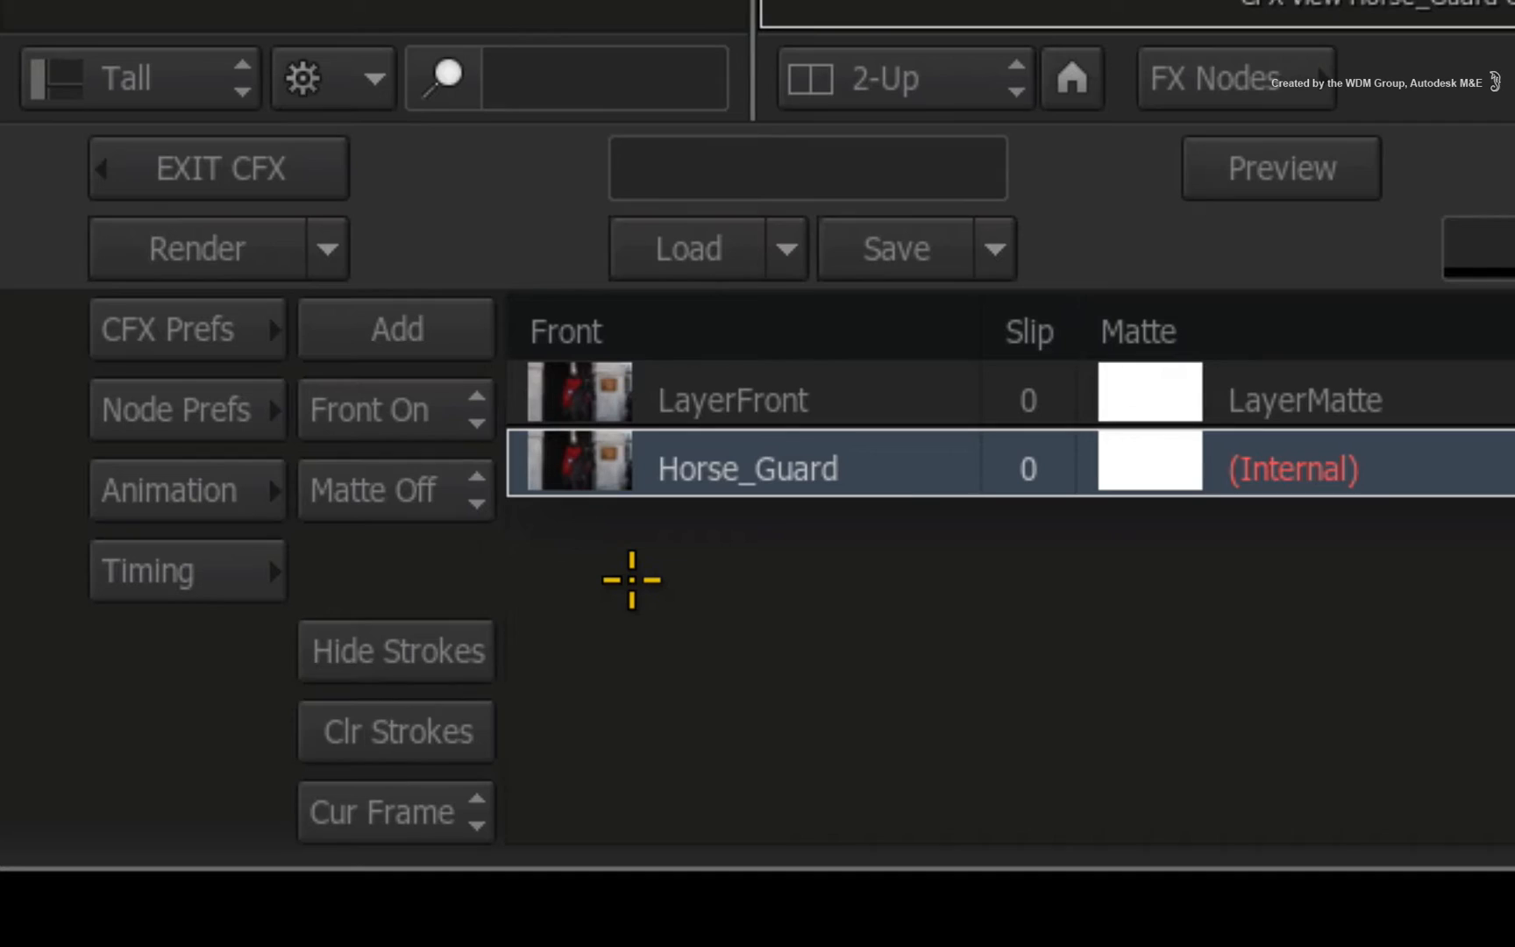
mouse_move(654, 572)
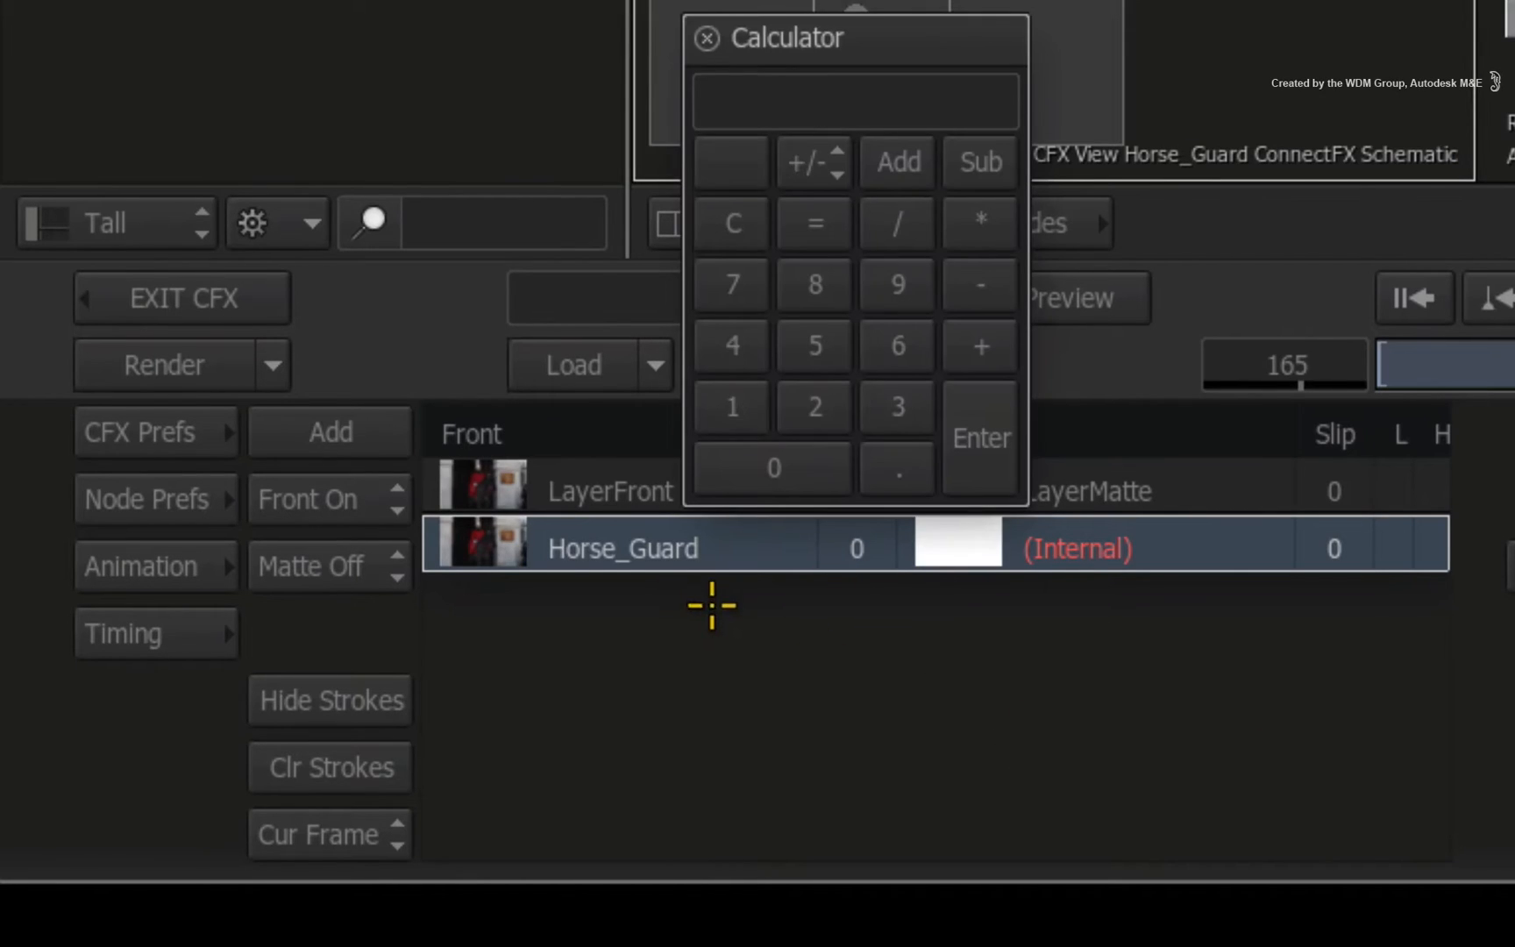
mouse_move(813, 419)
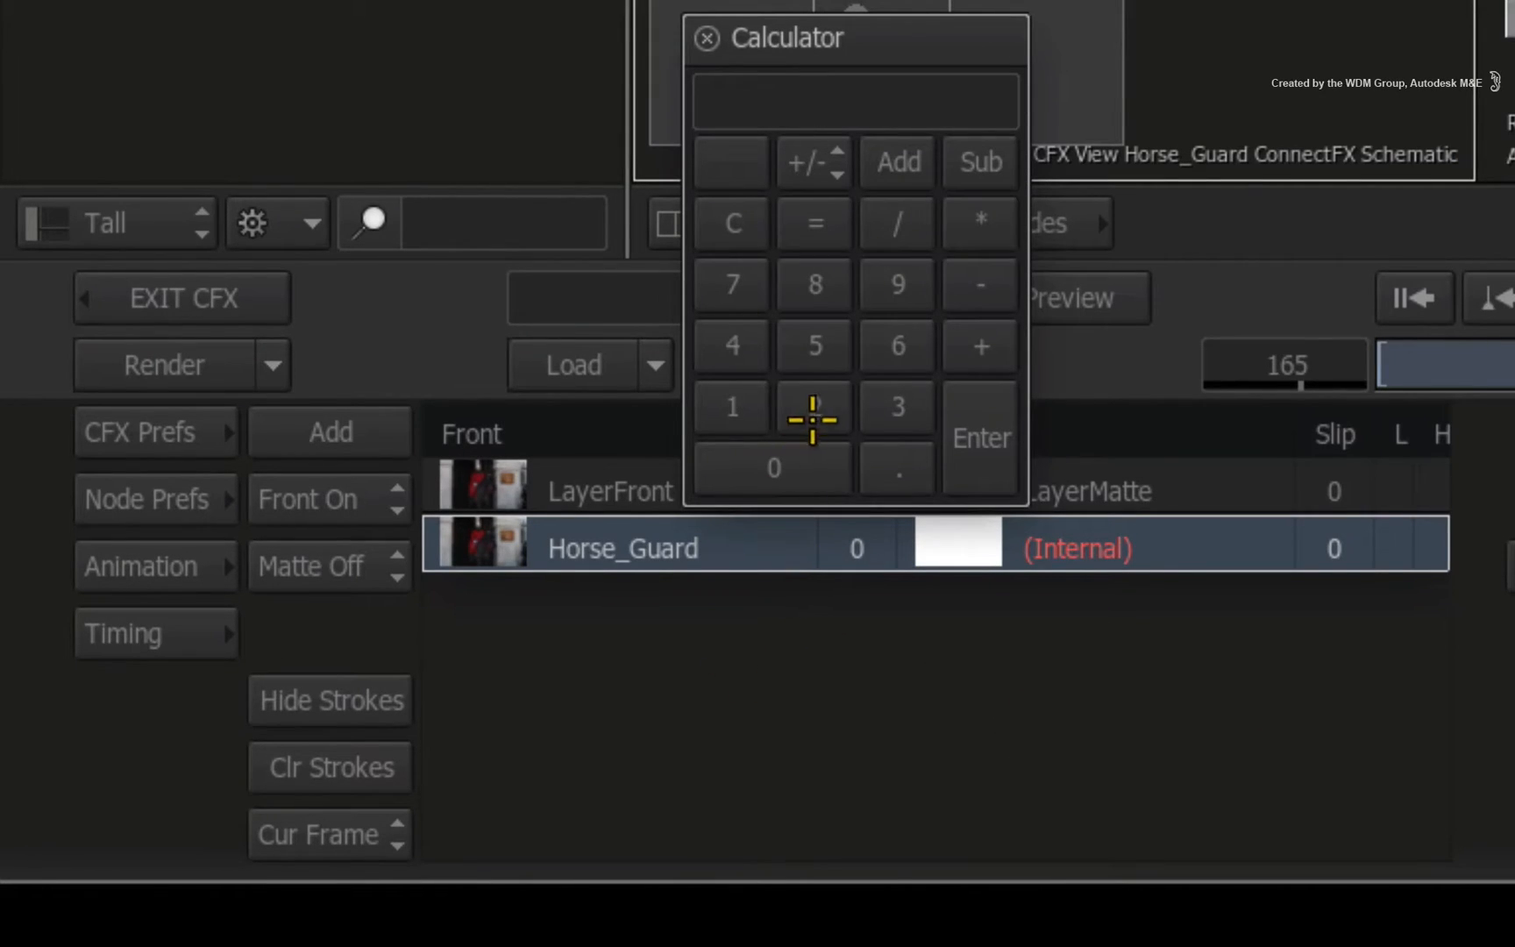
Set the layer's Slip to 105 frames via the calculator as 270-165.
click(816, 407)
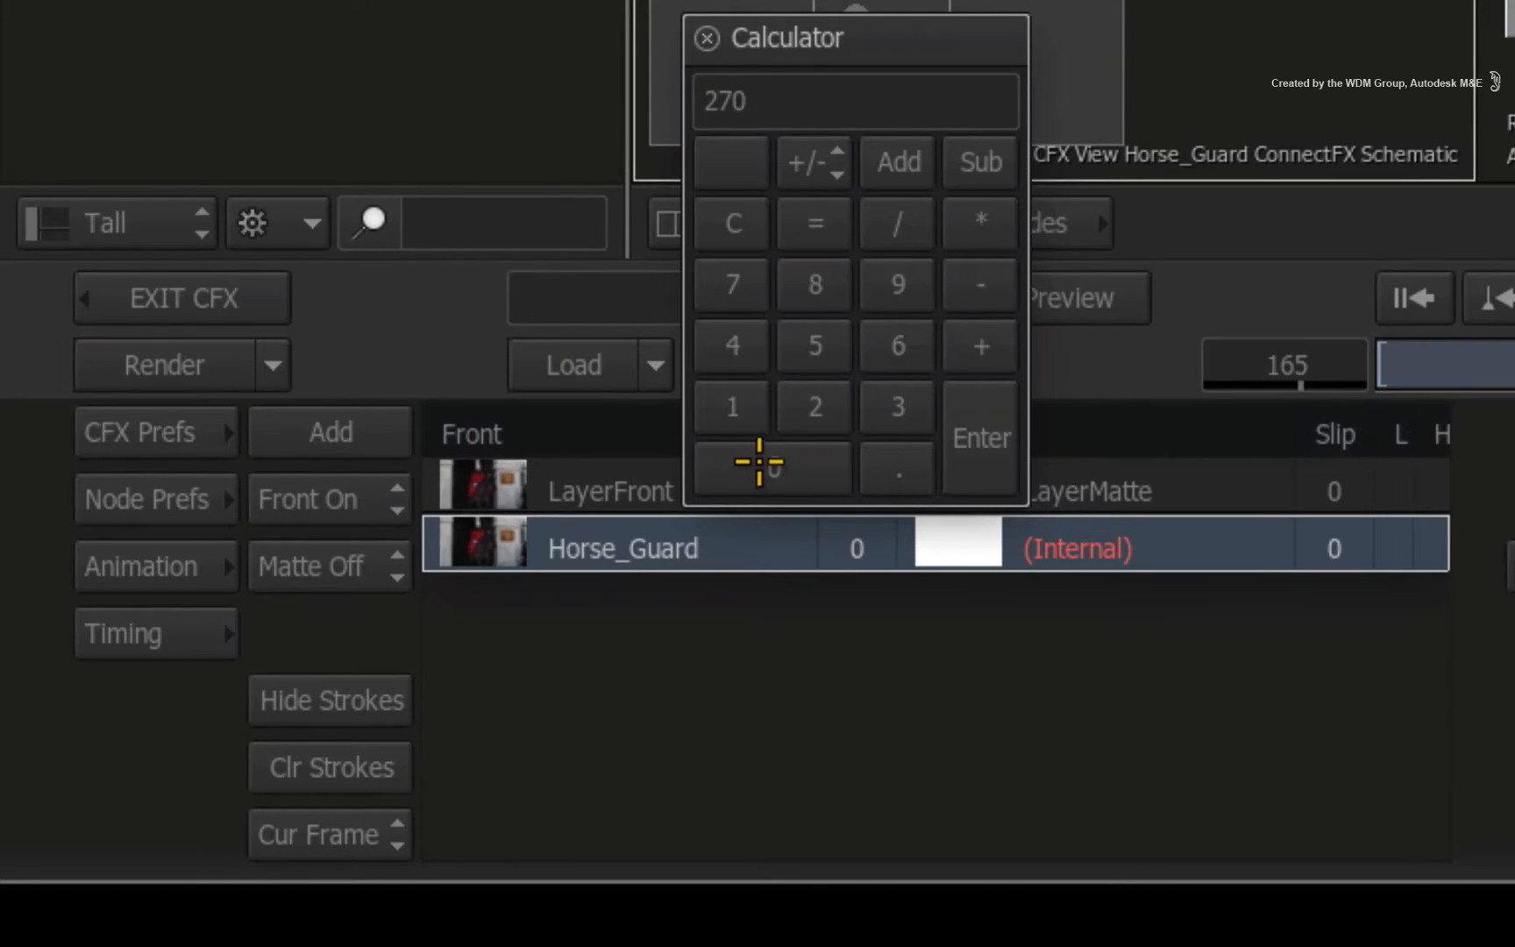
mouse_move(781, 102)
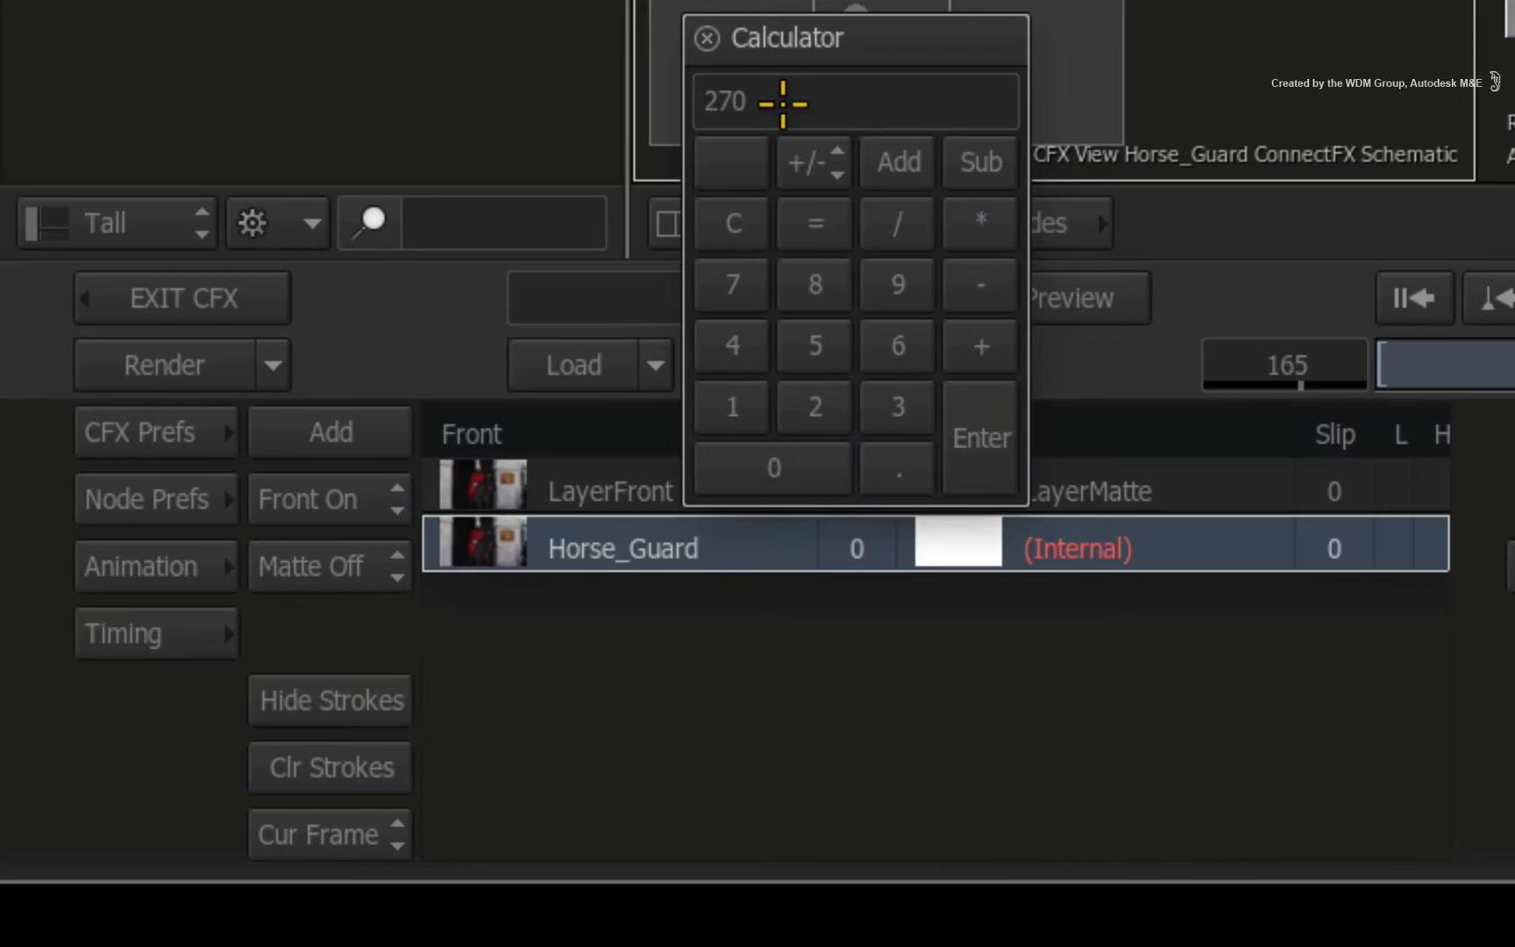
mouse_move(854, 428)
text(-165)
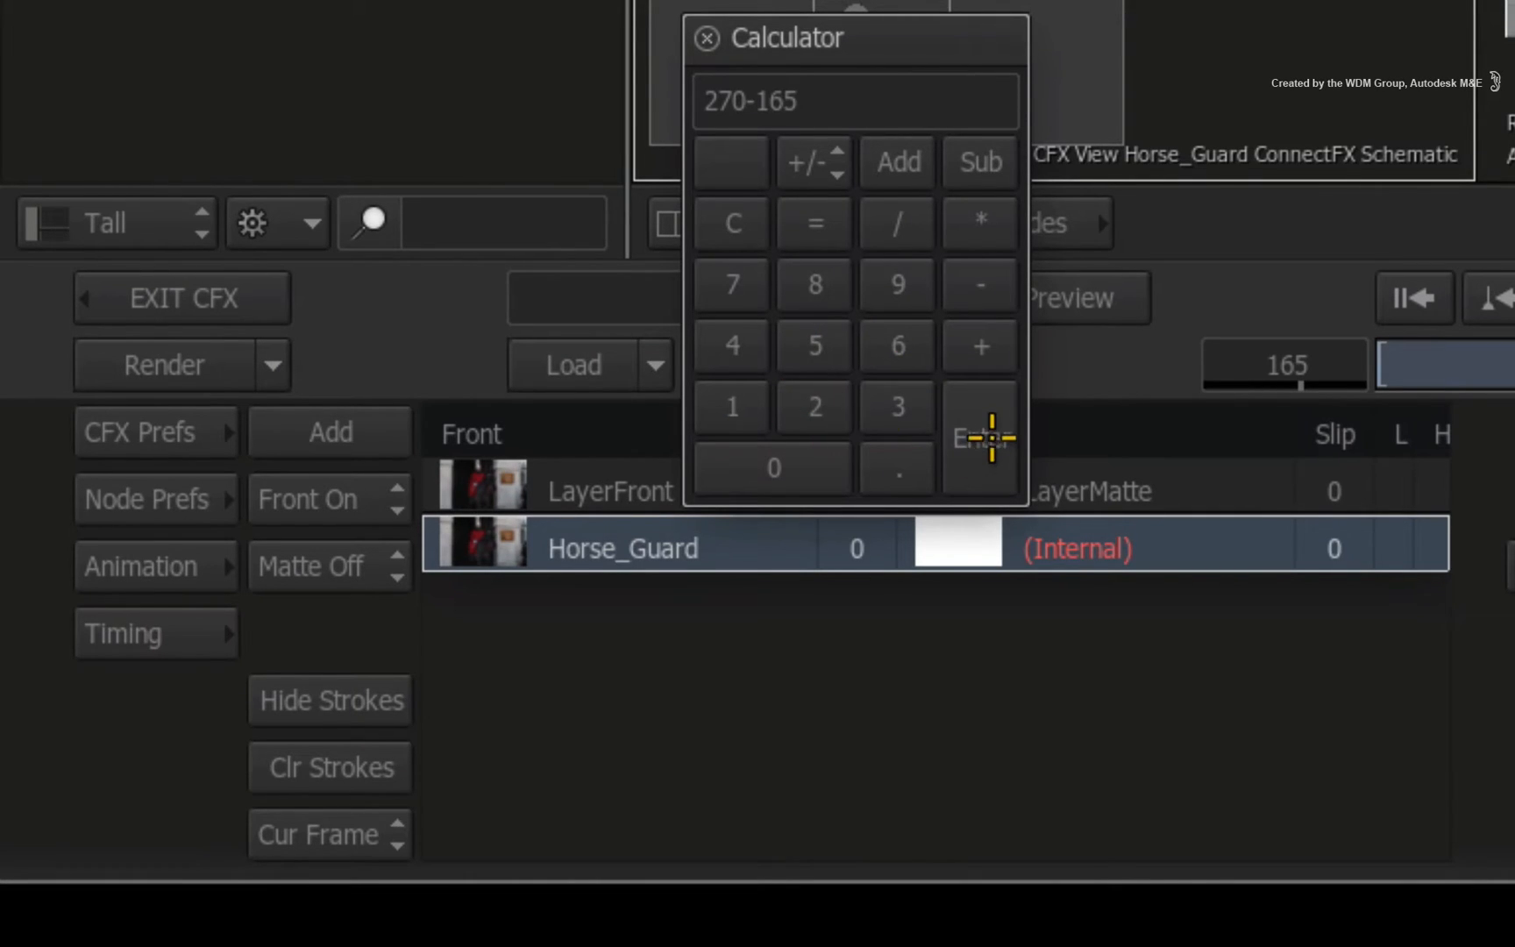
click(980, 437)
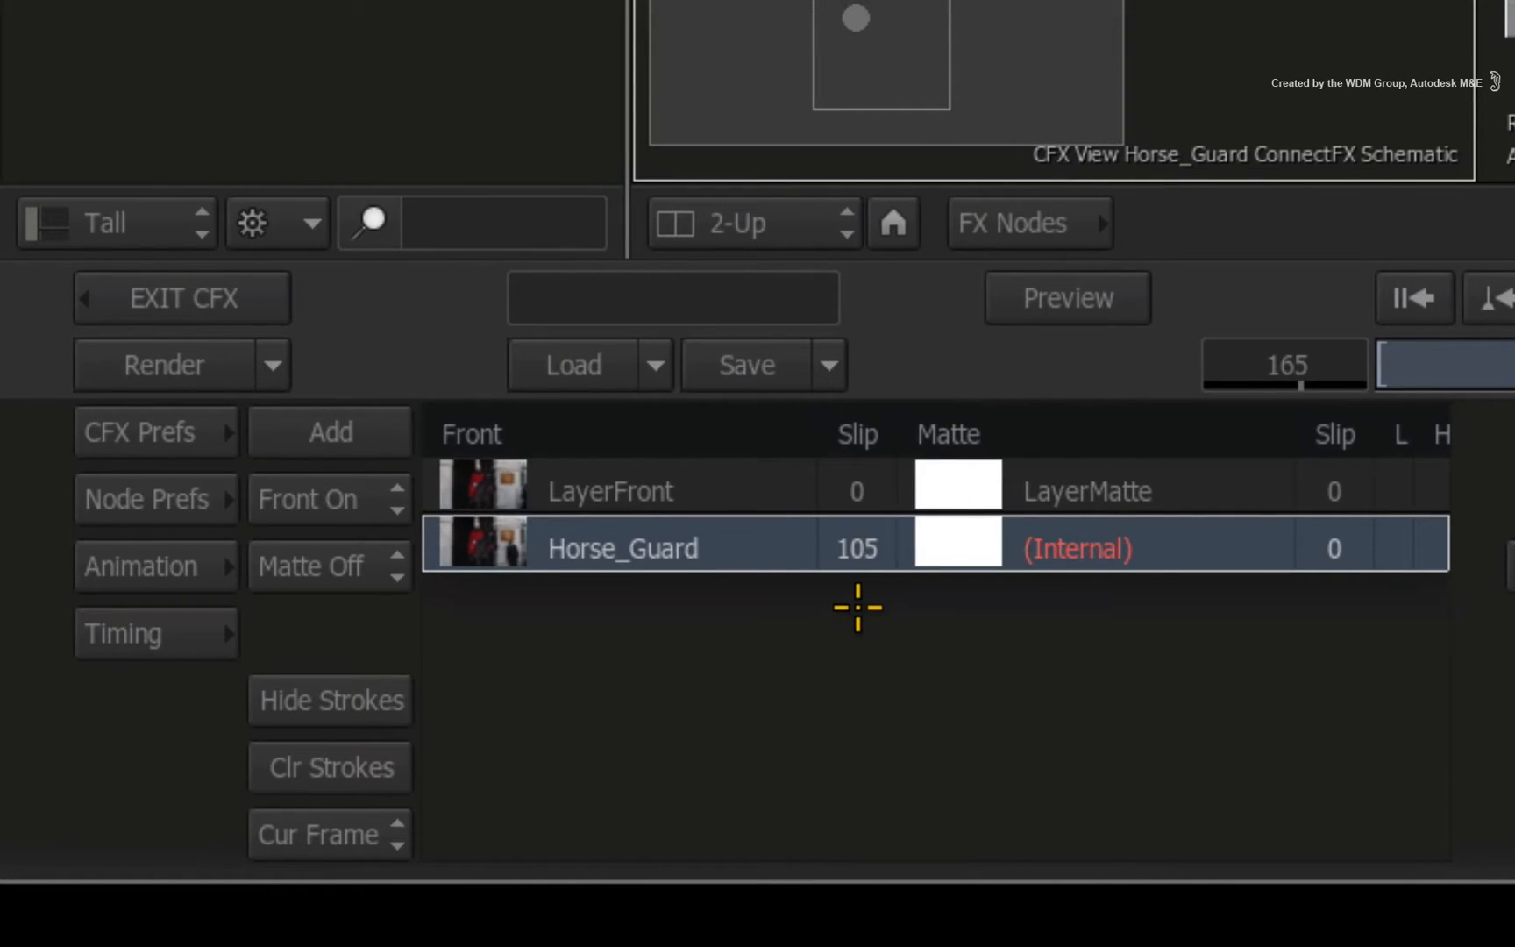
mouse_move(862, 610)
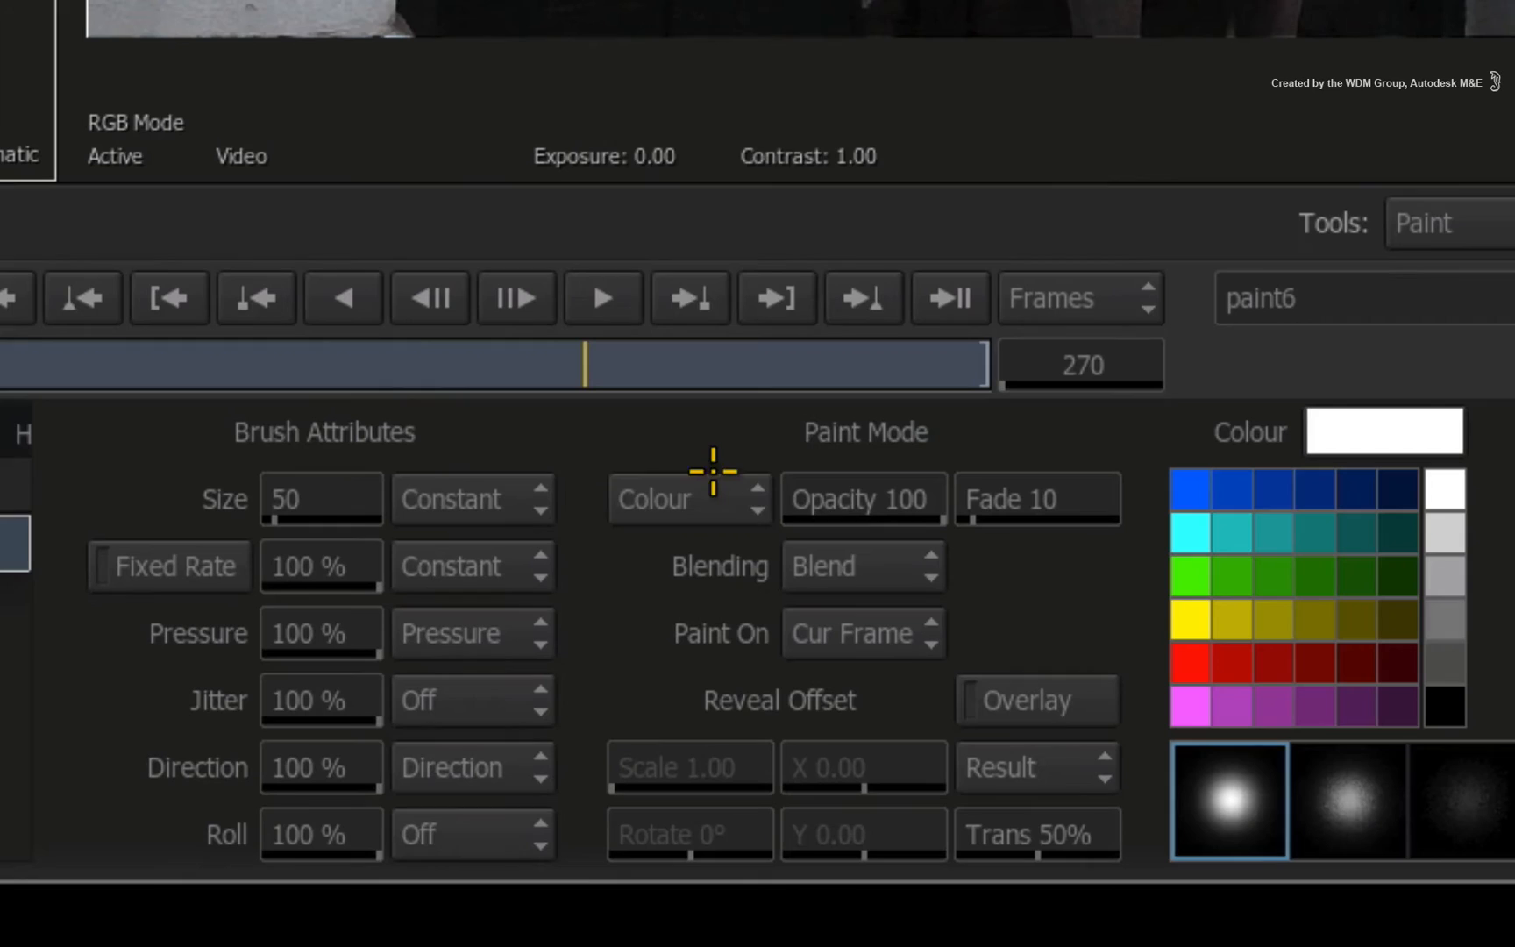
Switch the brush Paint Mode to Reveal from Src Front.
click(688, 498)
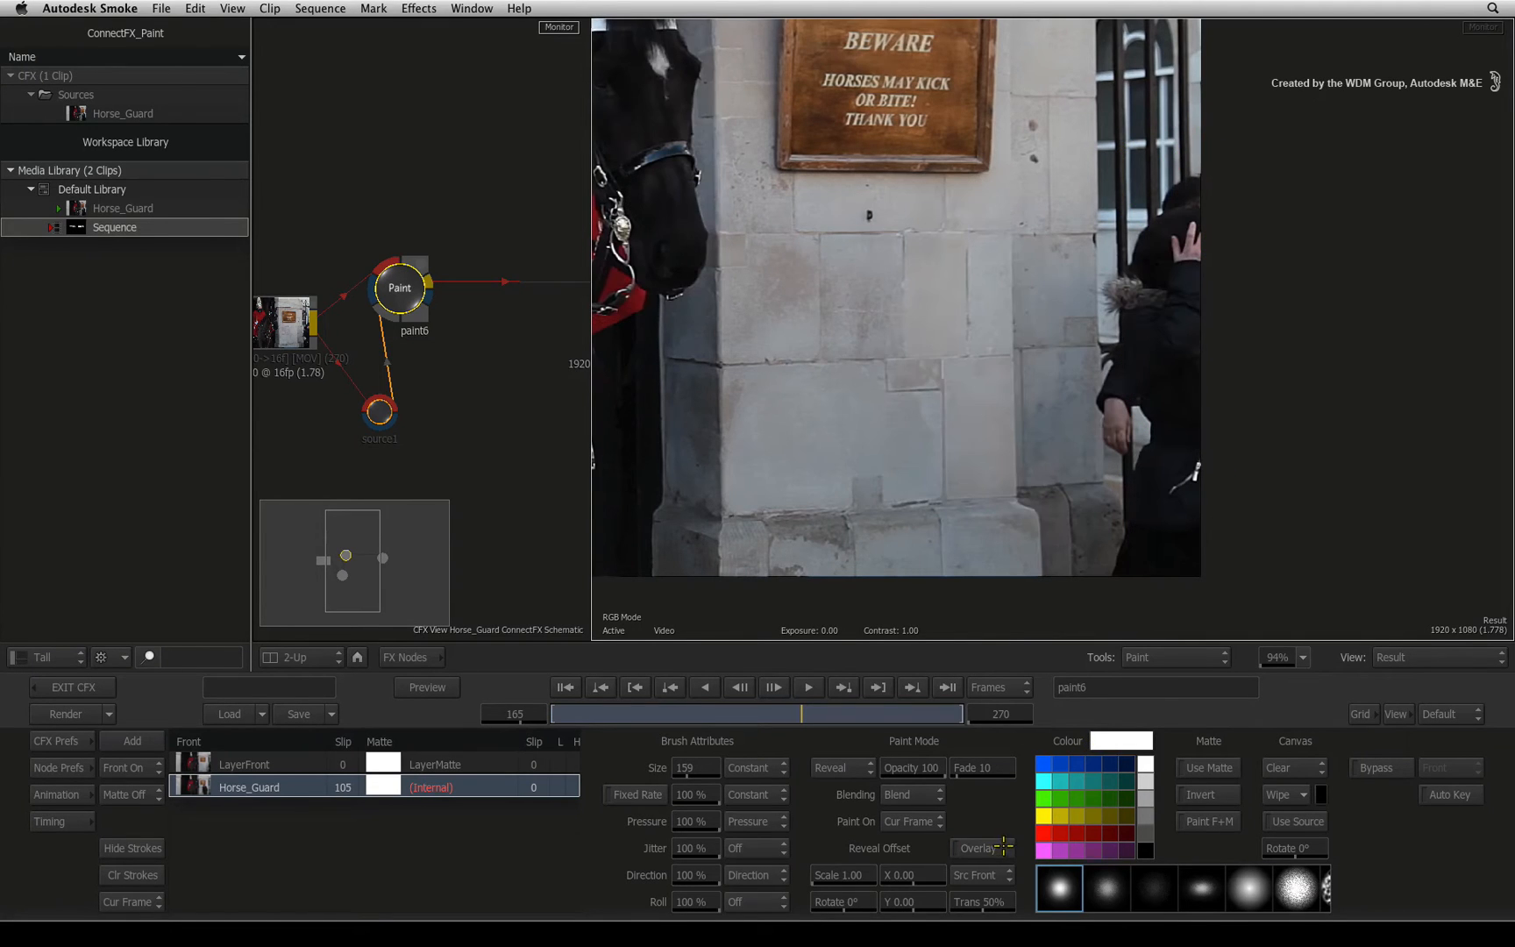
mouse_move(1194, 244)
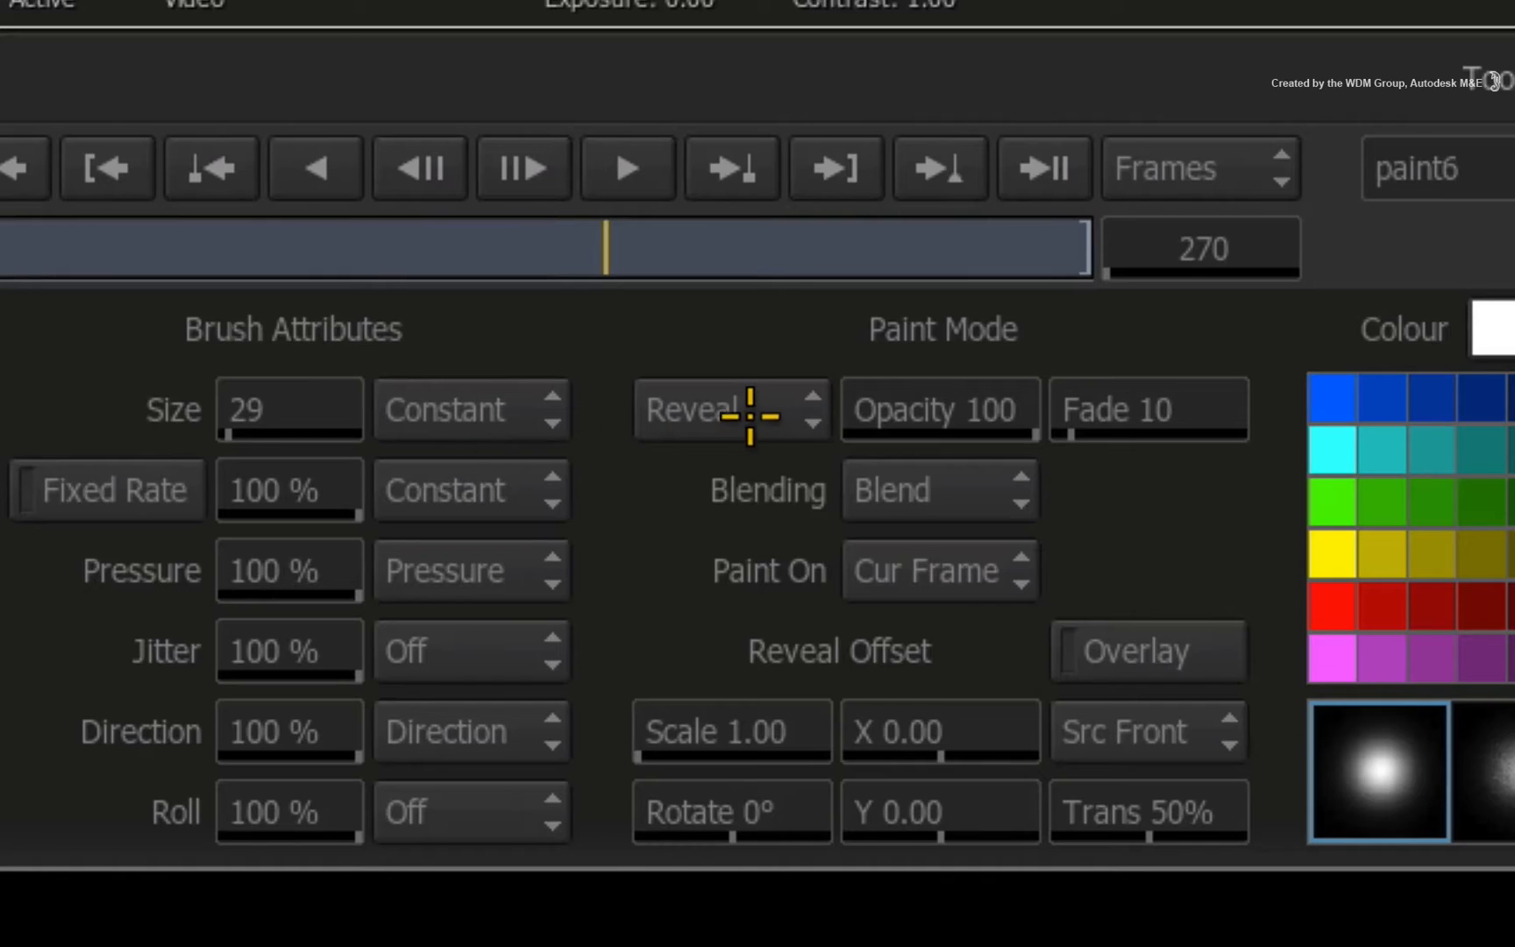
Switch the brush to Clone mode and set its reference offset on the stone wall.
click(730, 411)
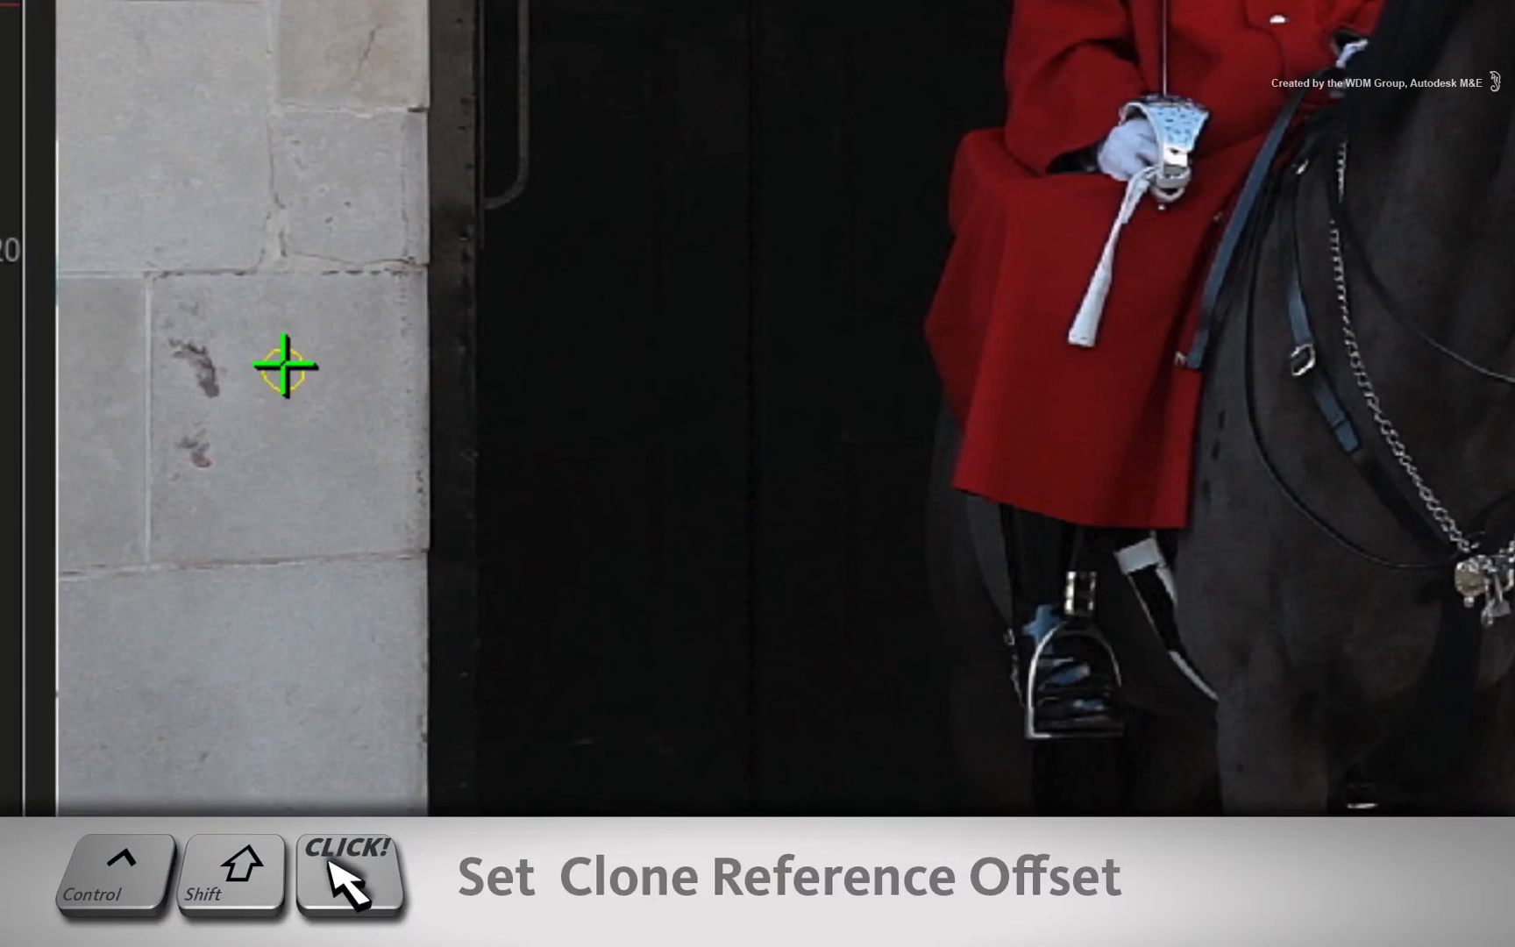
click(279, 373)
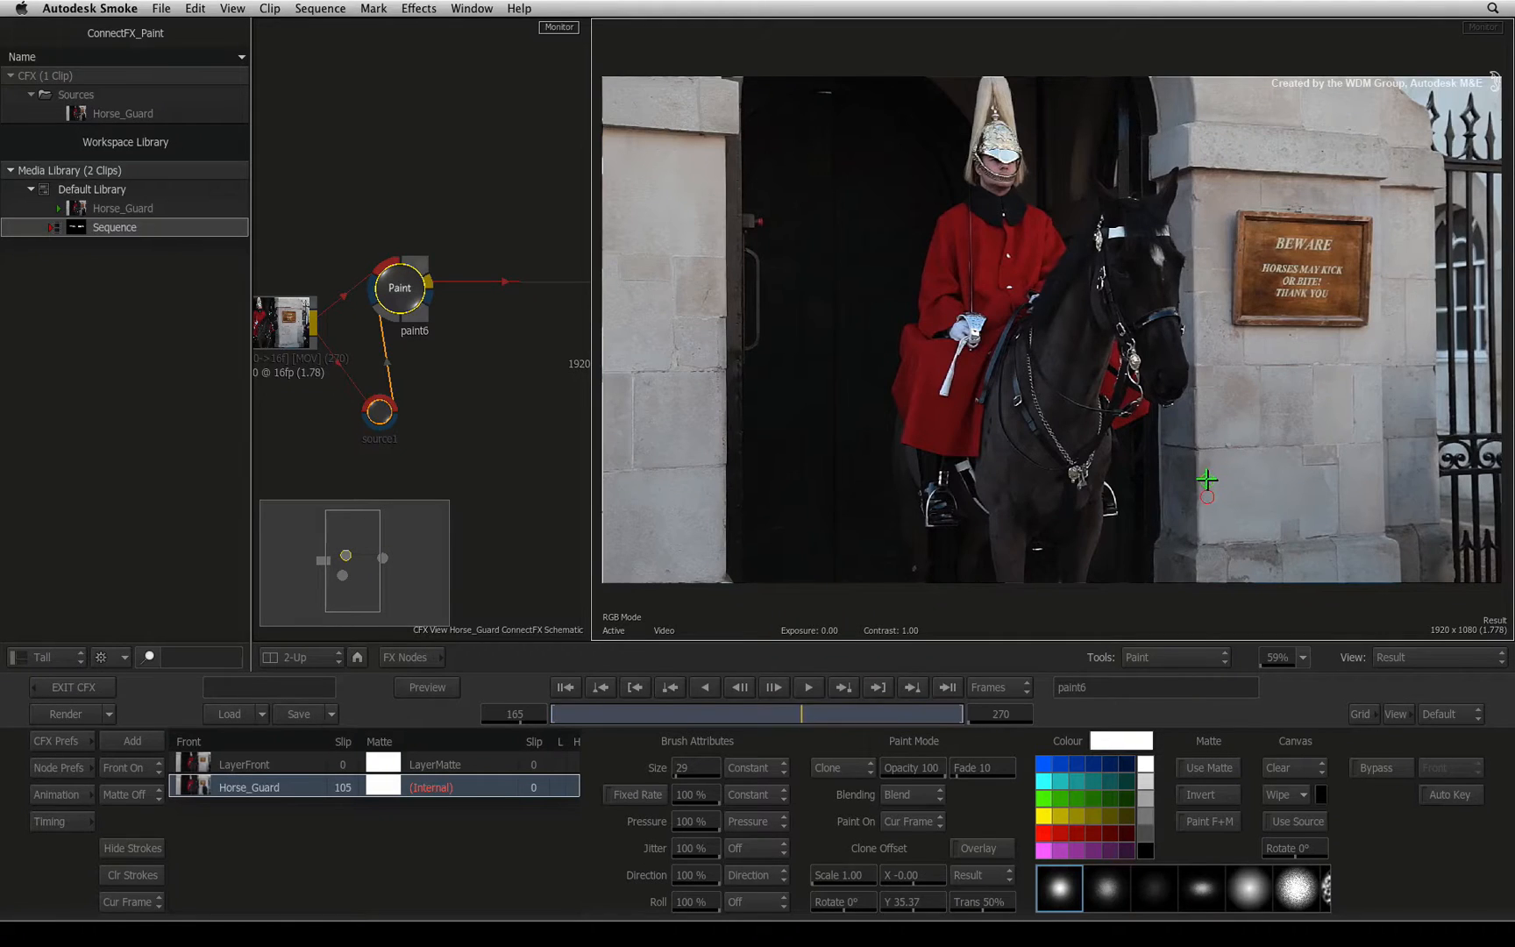
mouse_move(1196, 491)
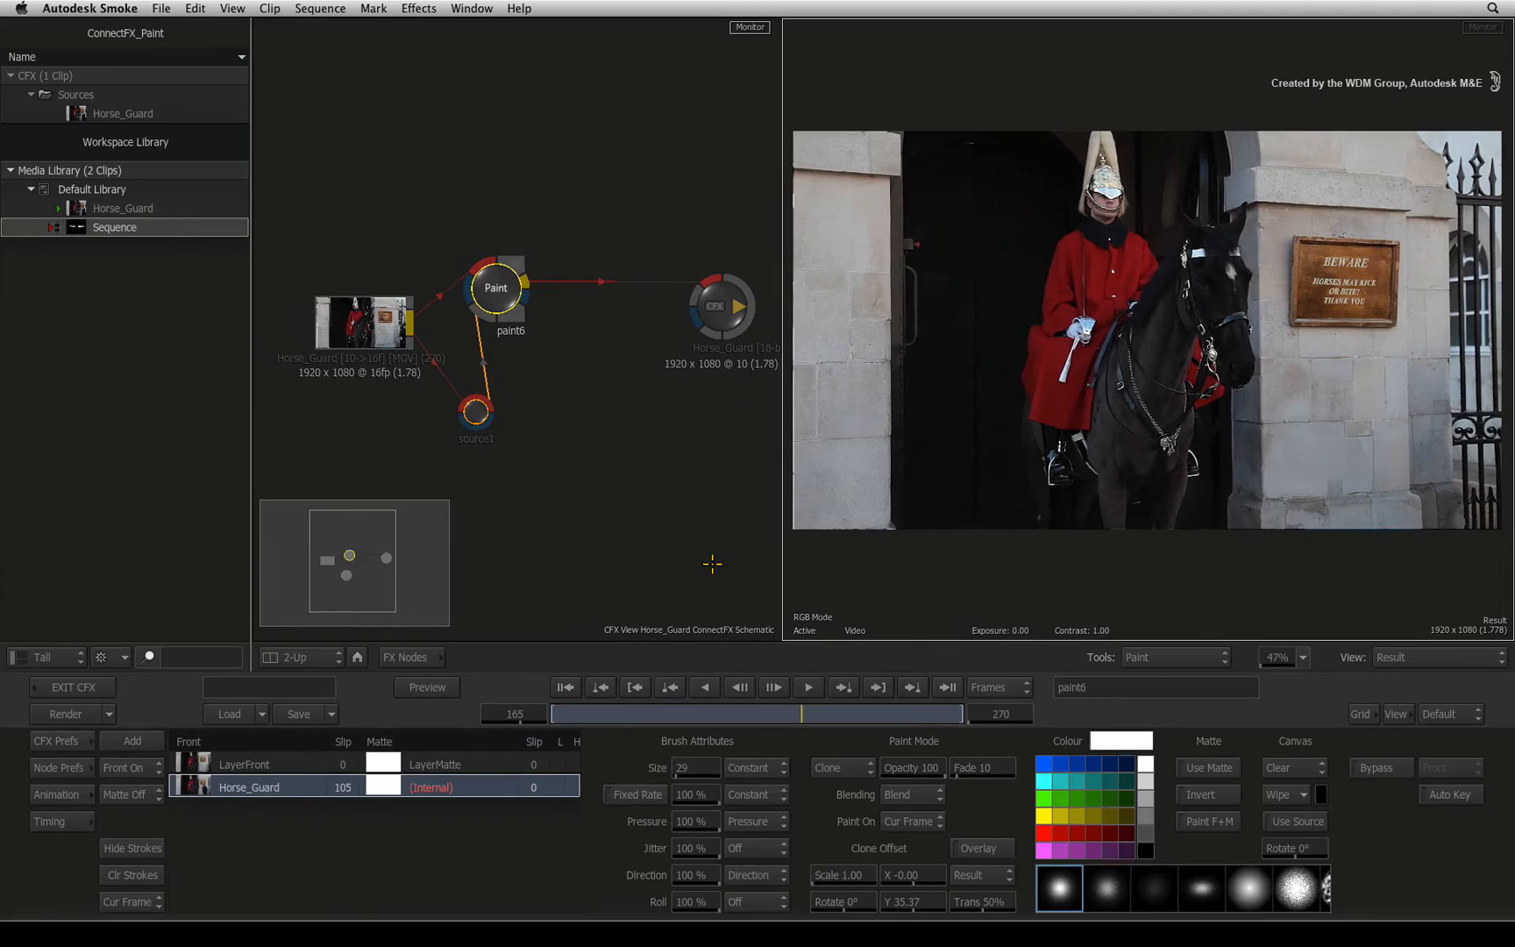
mouse_move(702, 575)
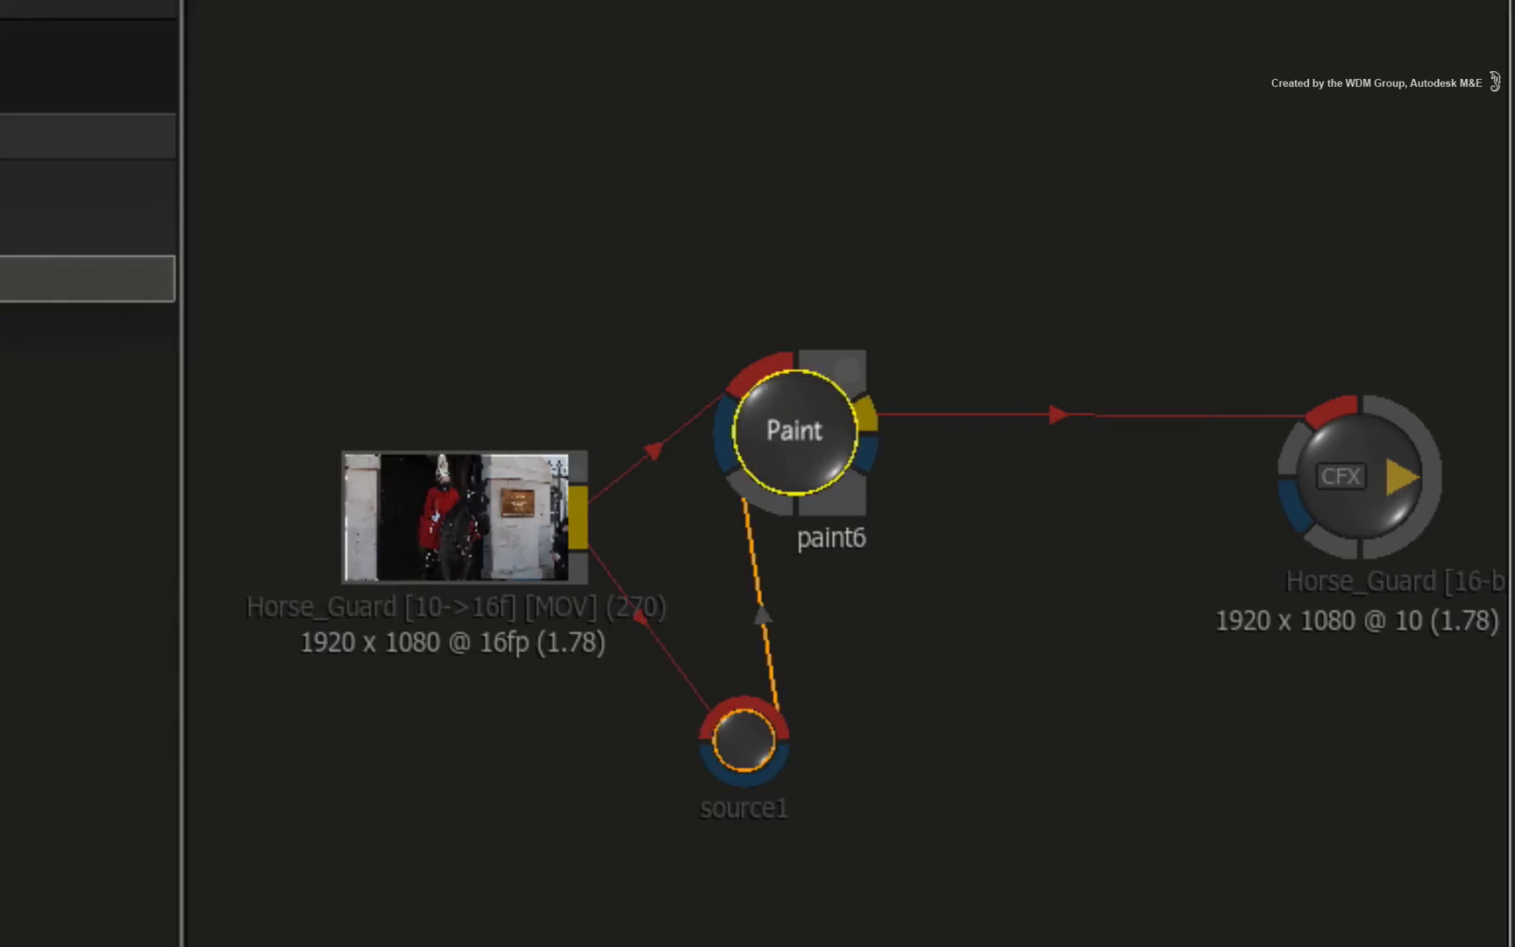
Add a MUX node (mux8) and place it in the schematic near paint6.
click(1032, 554)
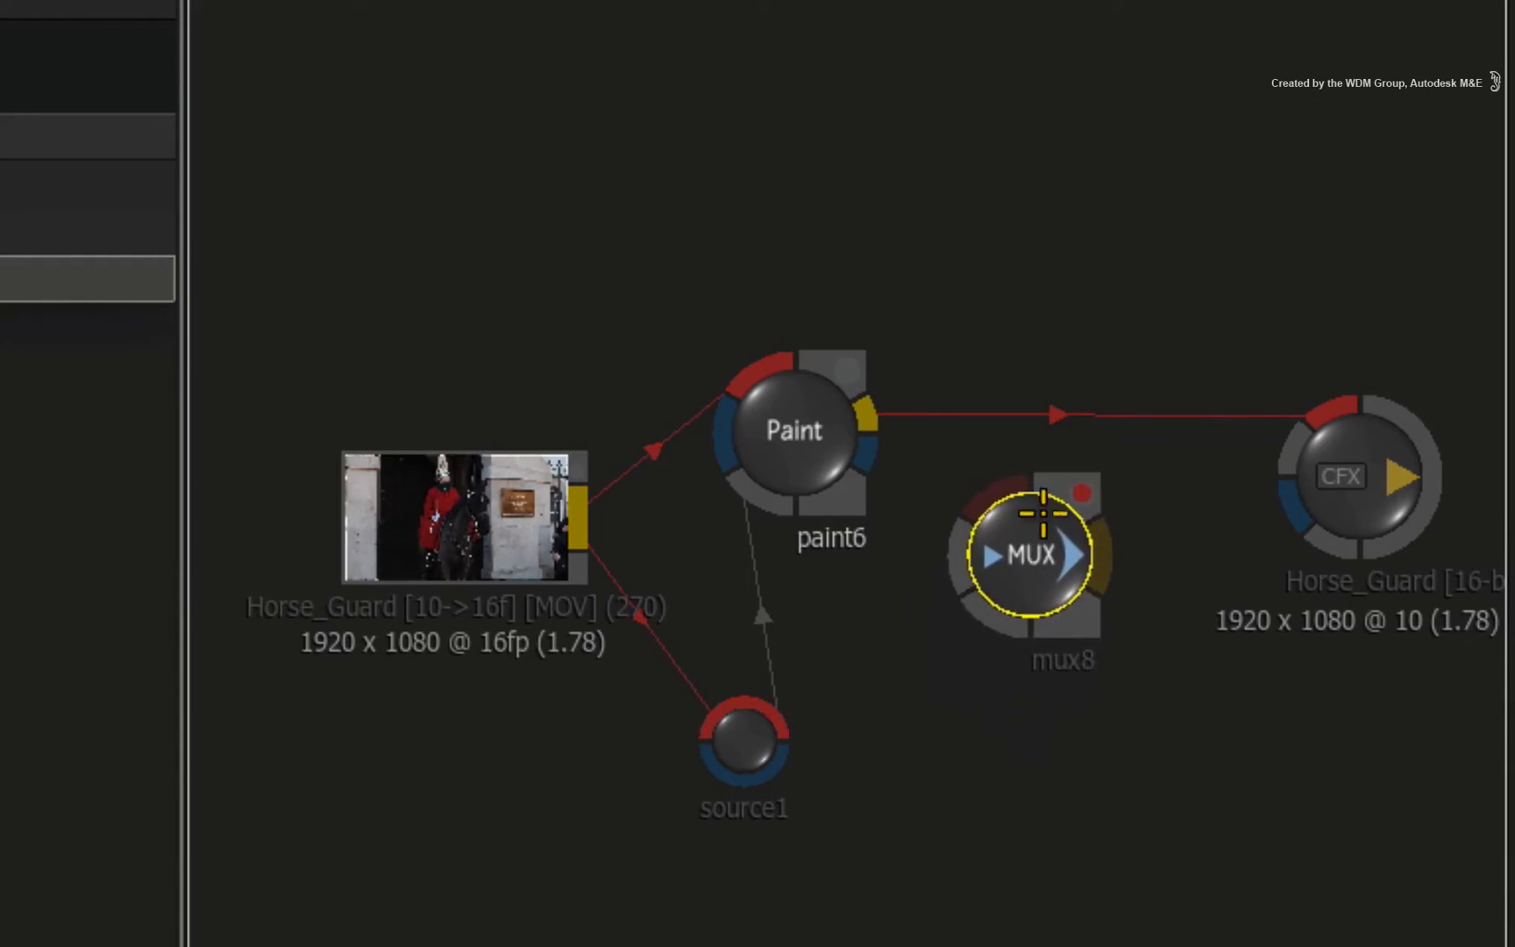
drag(1029, 554, 1029, 419)
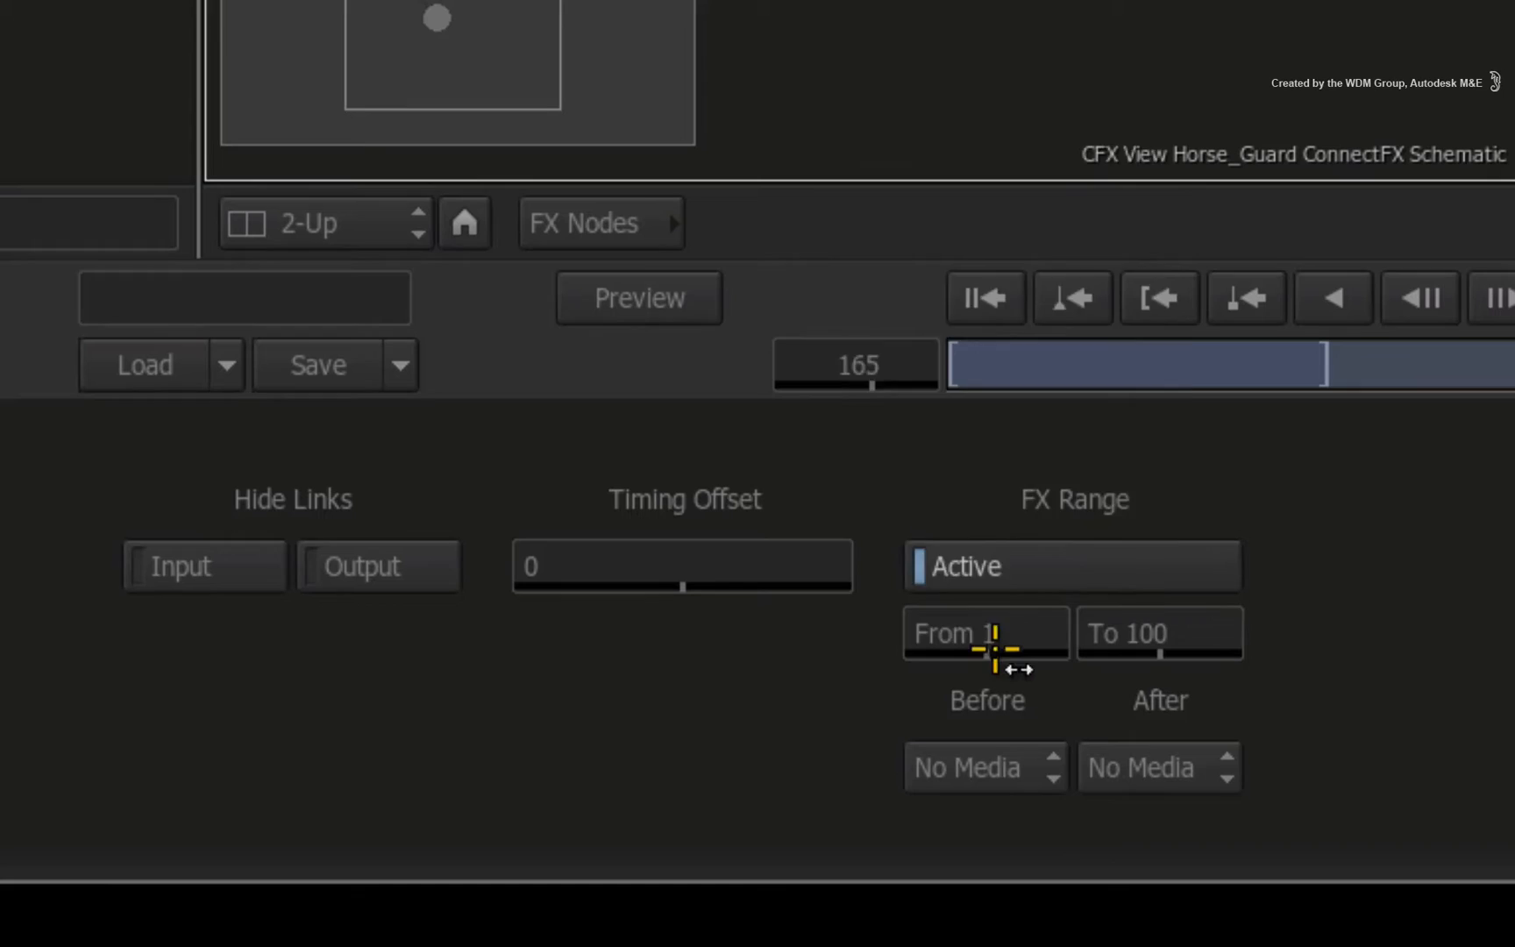
Set mux8's FX Range to frame 165 with Repeat First before and Repeat Last after.
click(985, 631)
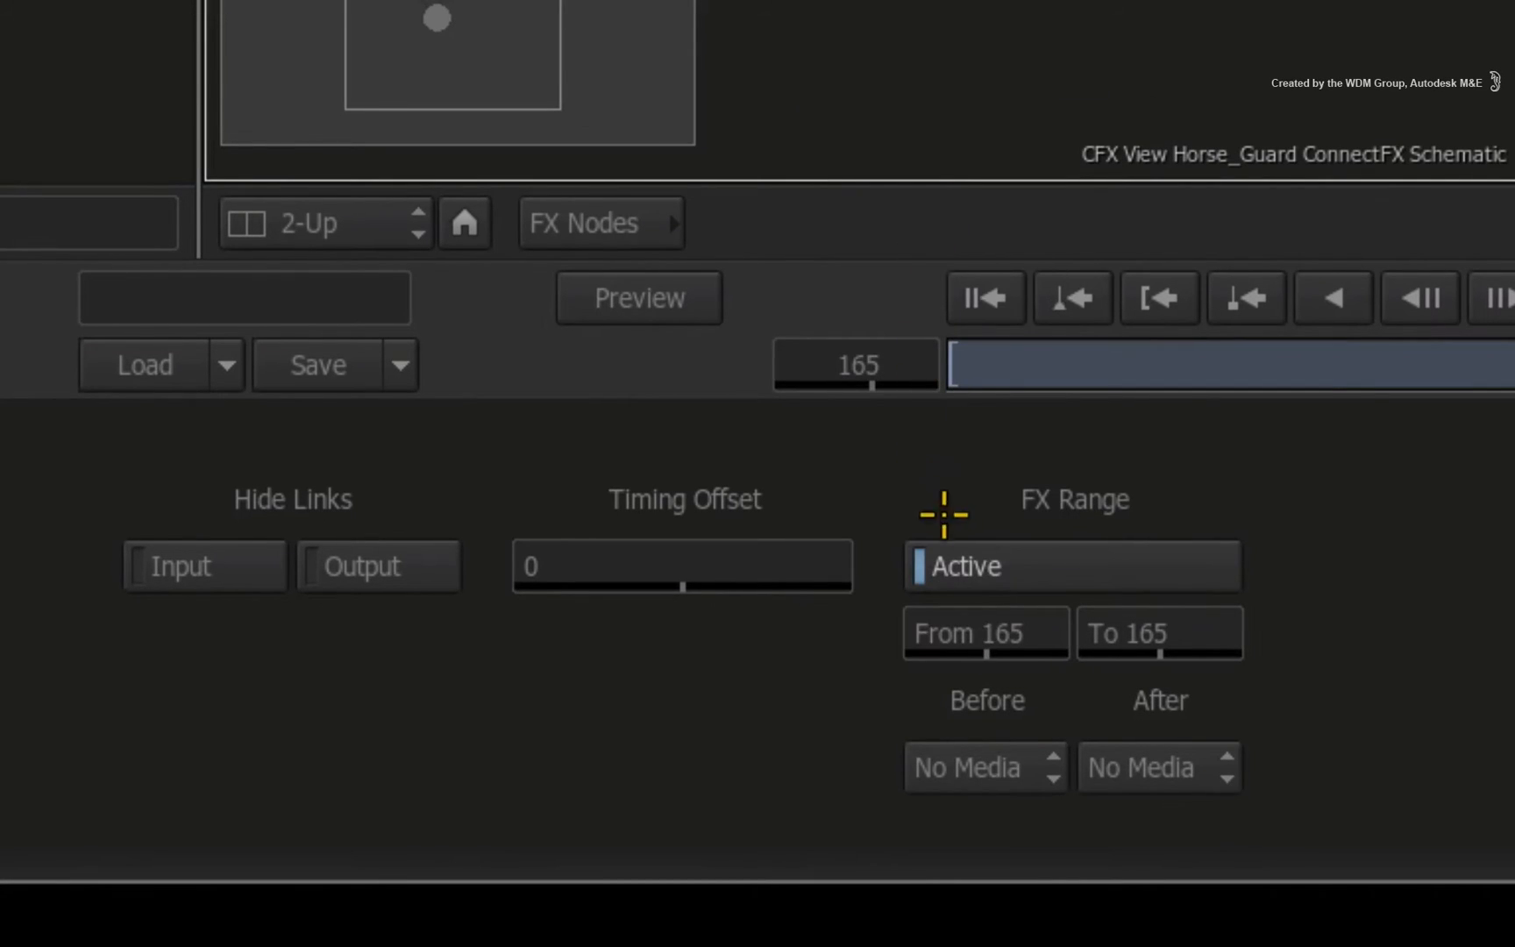
click(986, 768)
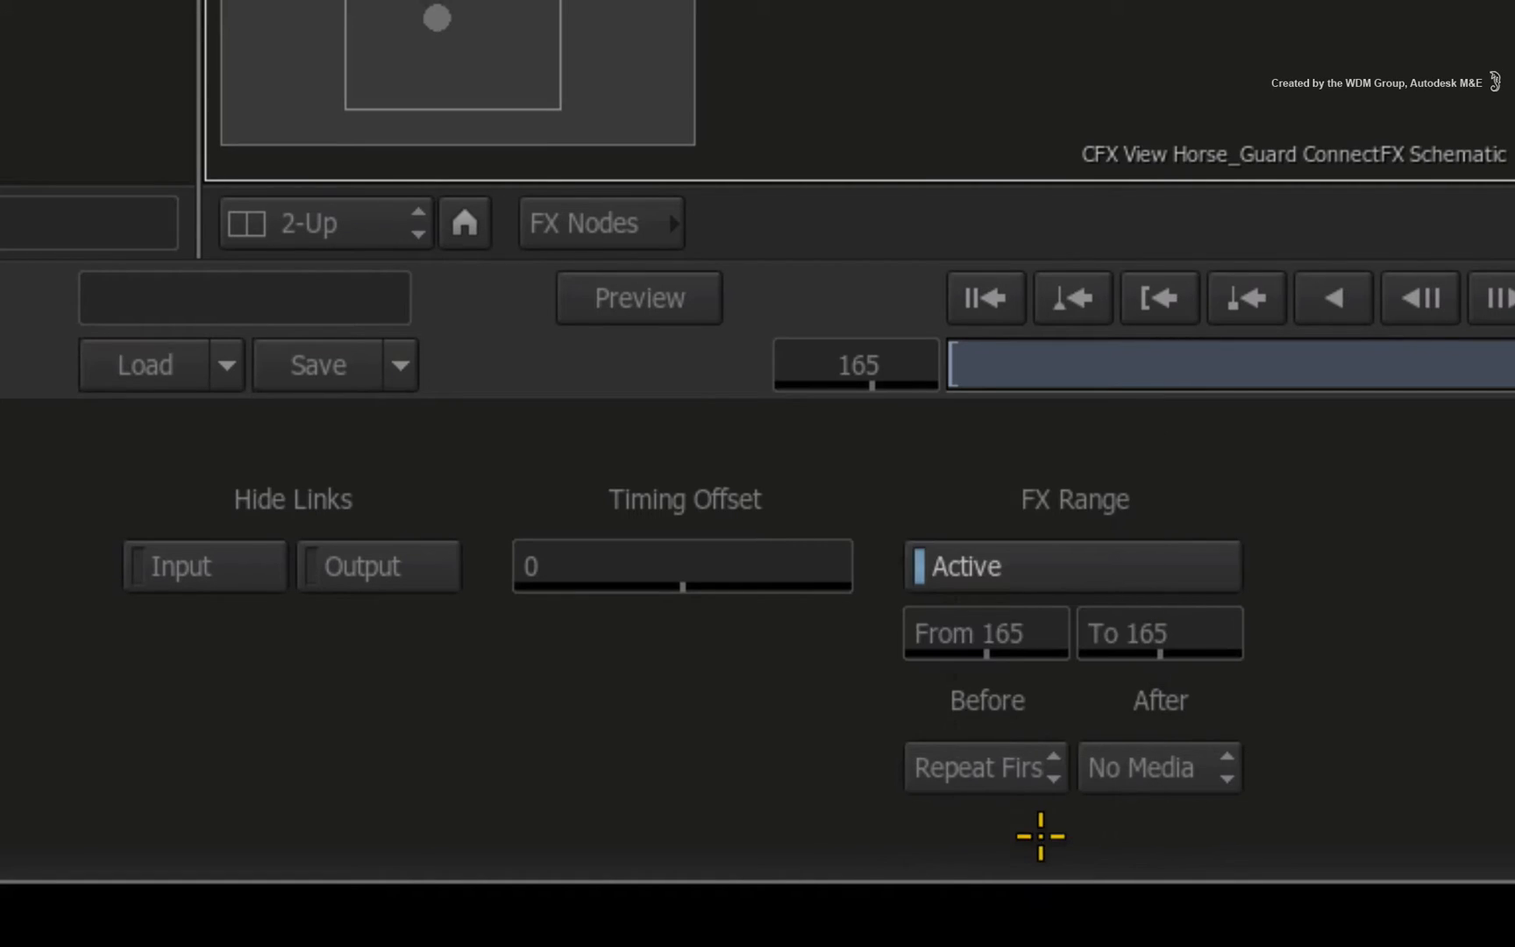
click(1155, 768)
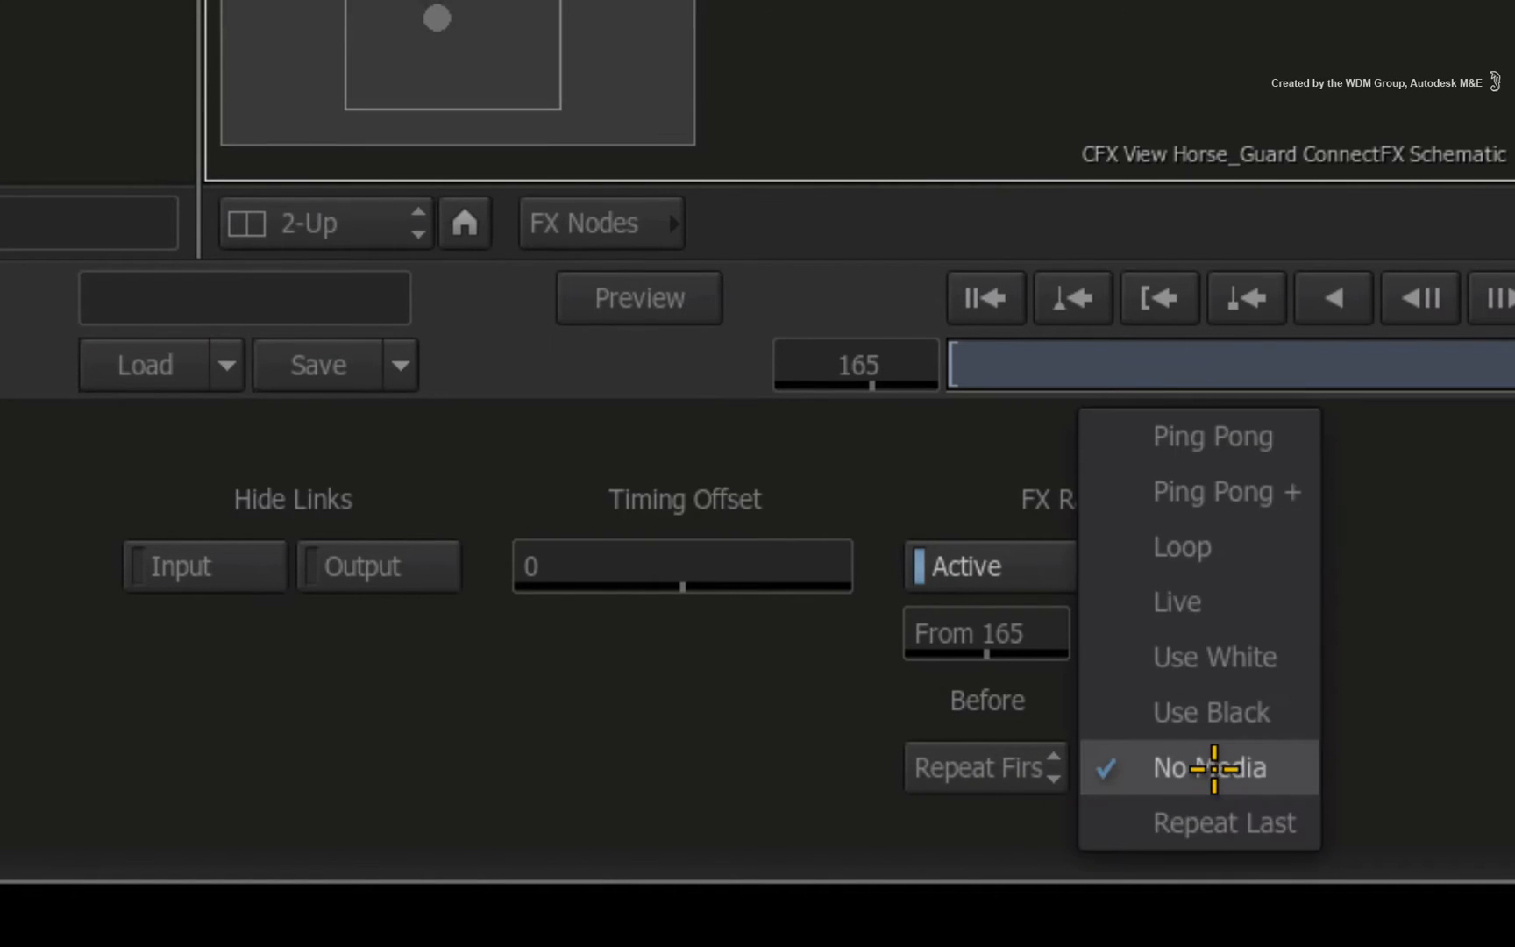
click(1209, 768)
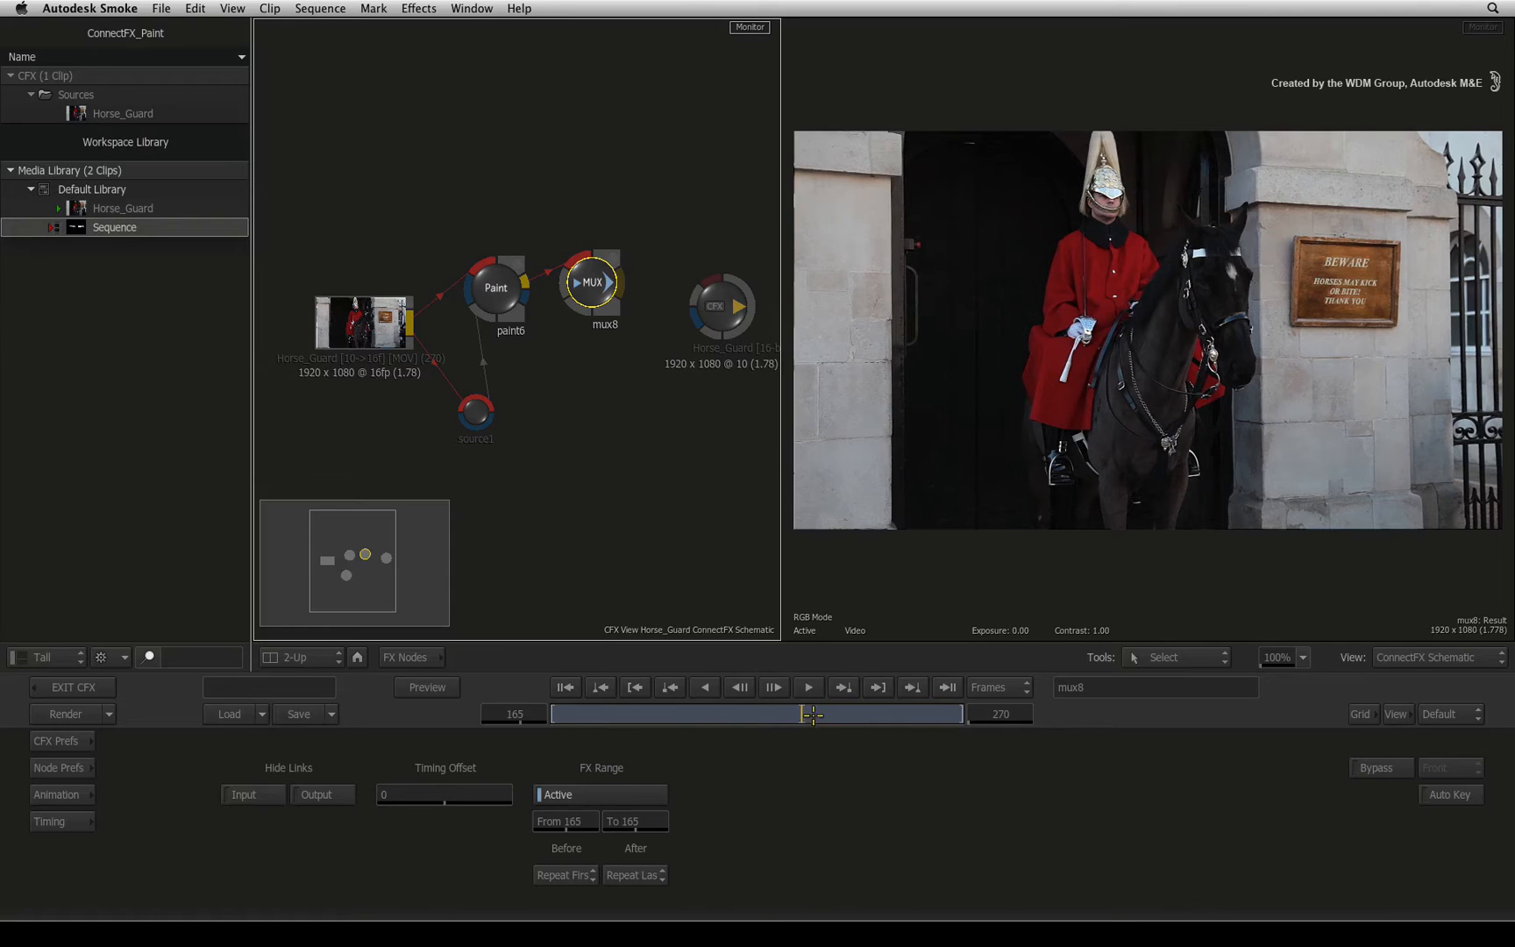
click(602, 687)
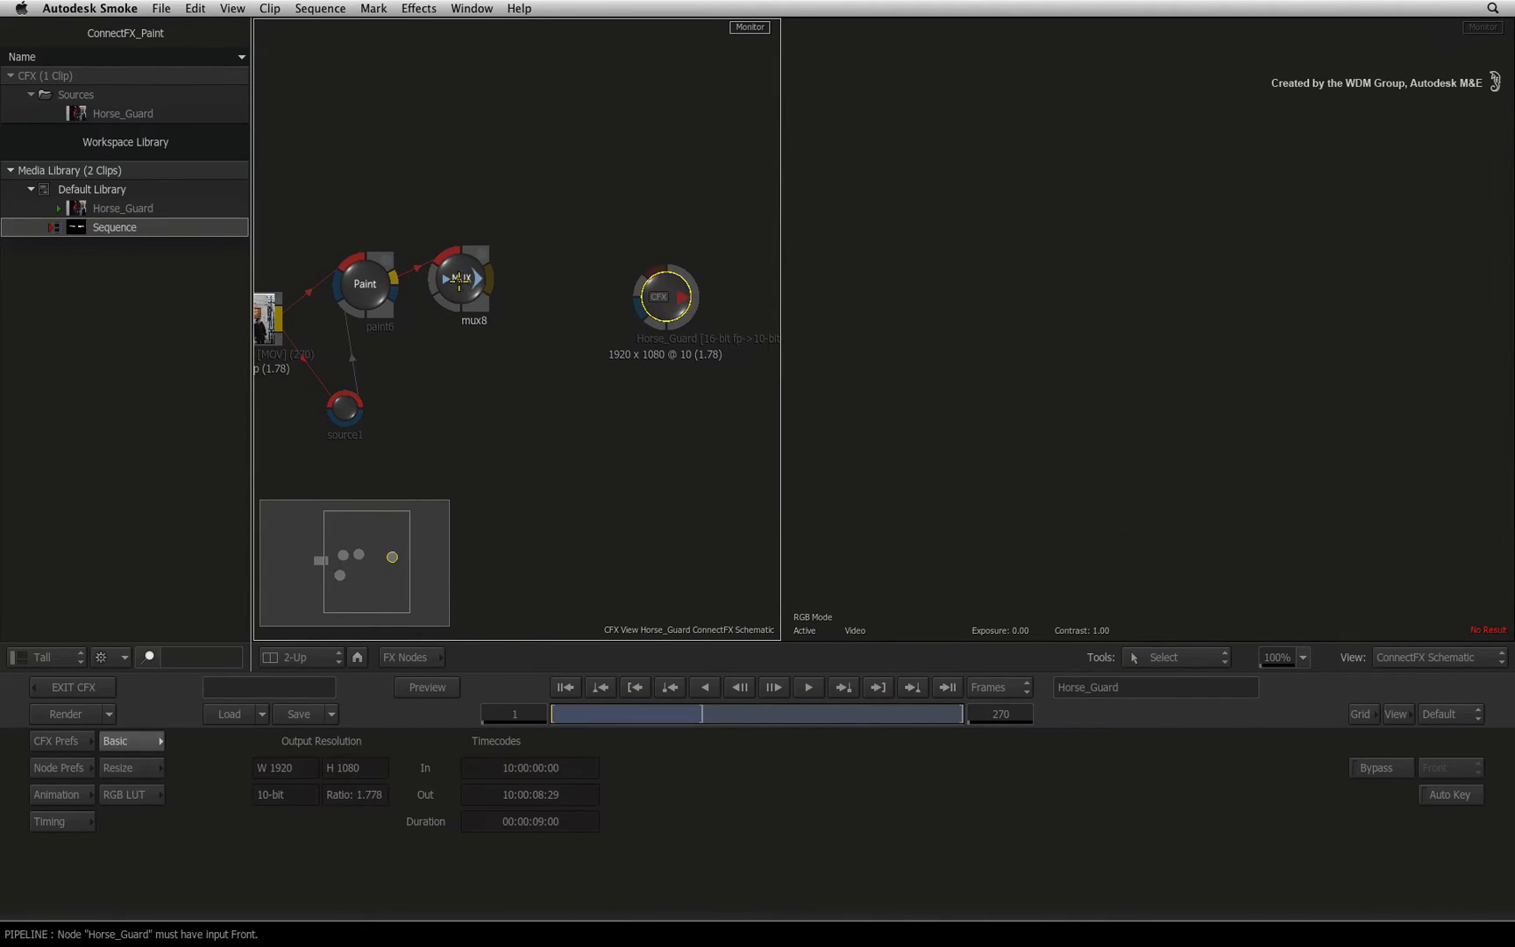
Add a GMask node (gmask9) and connect the original Horse_Guard clip into it.
click(481, 281)
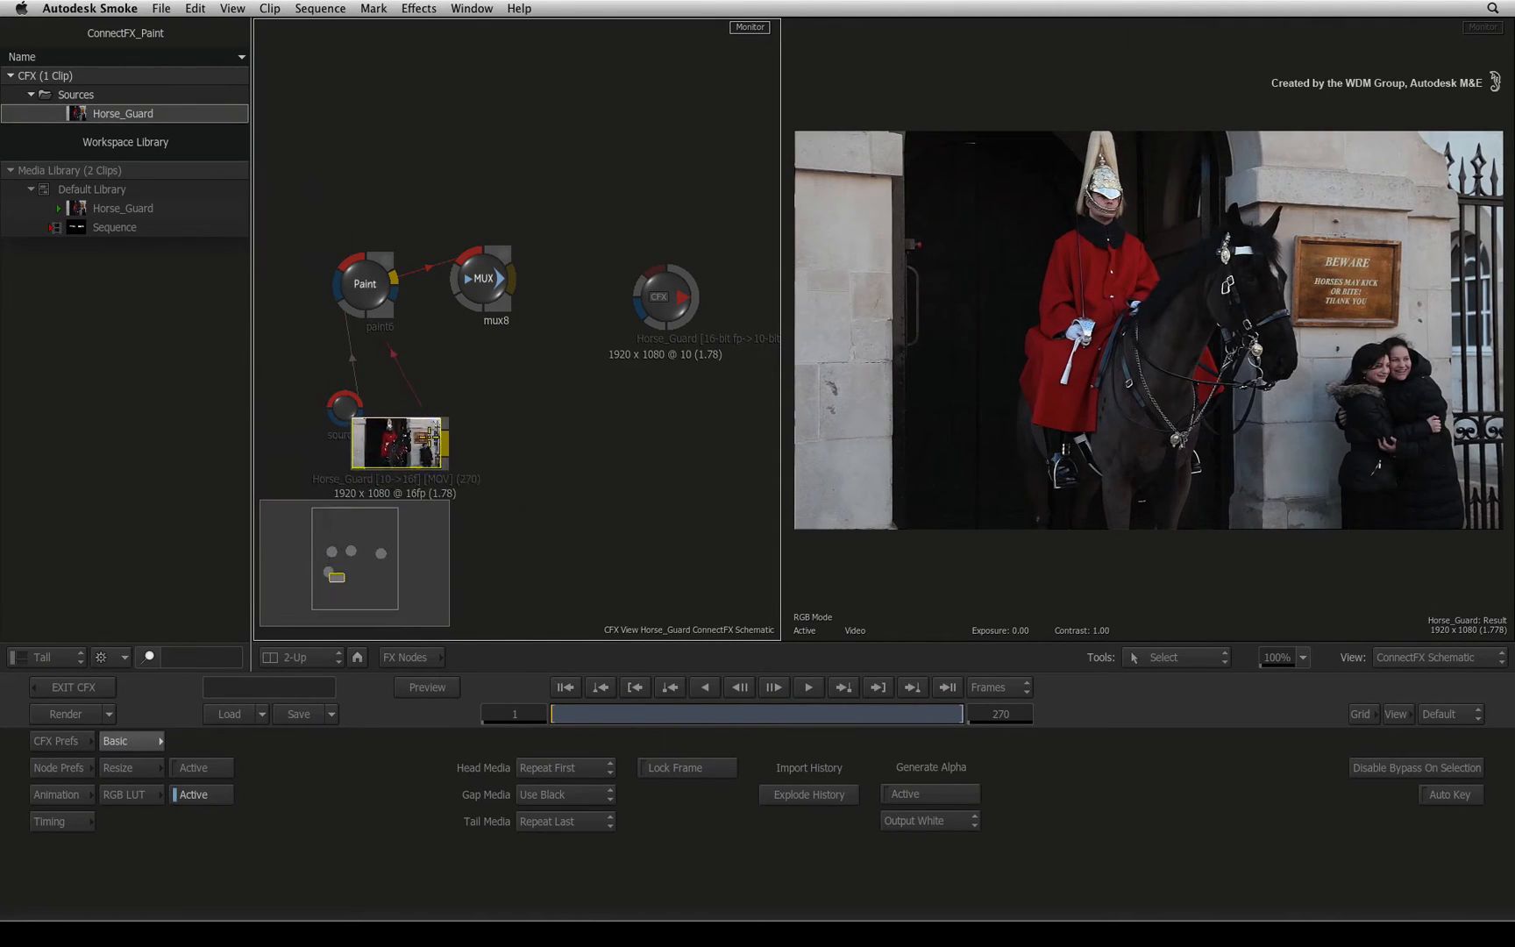
drag(398, 442, 437, 405)
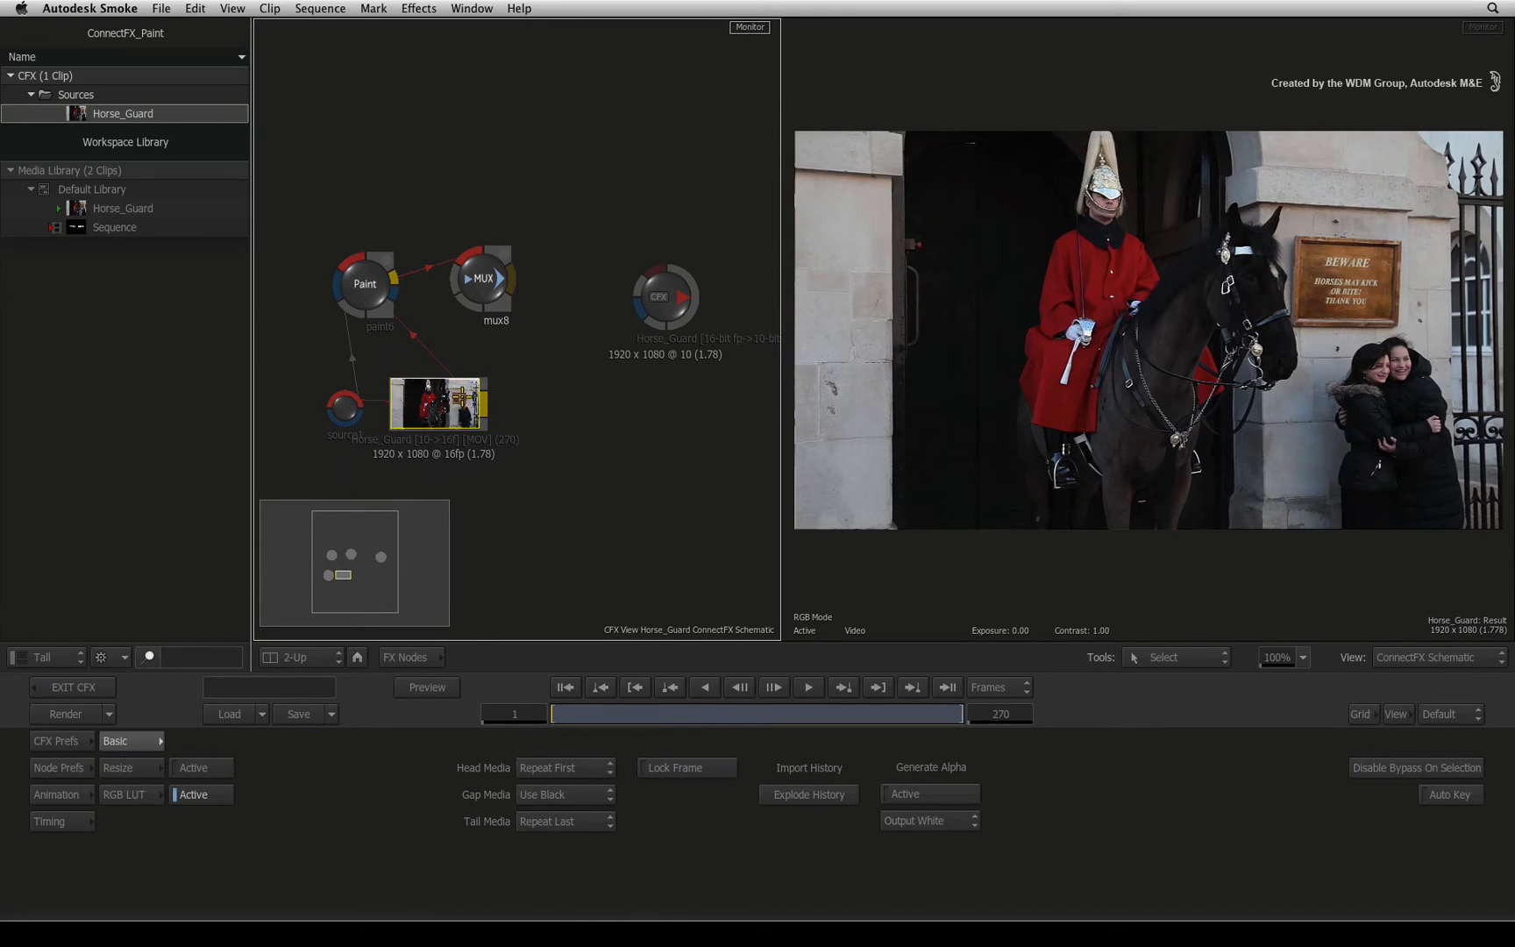
click(484, 281)
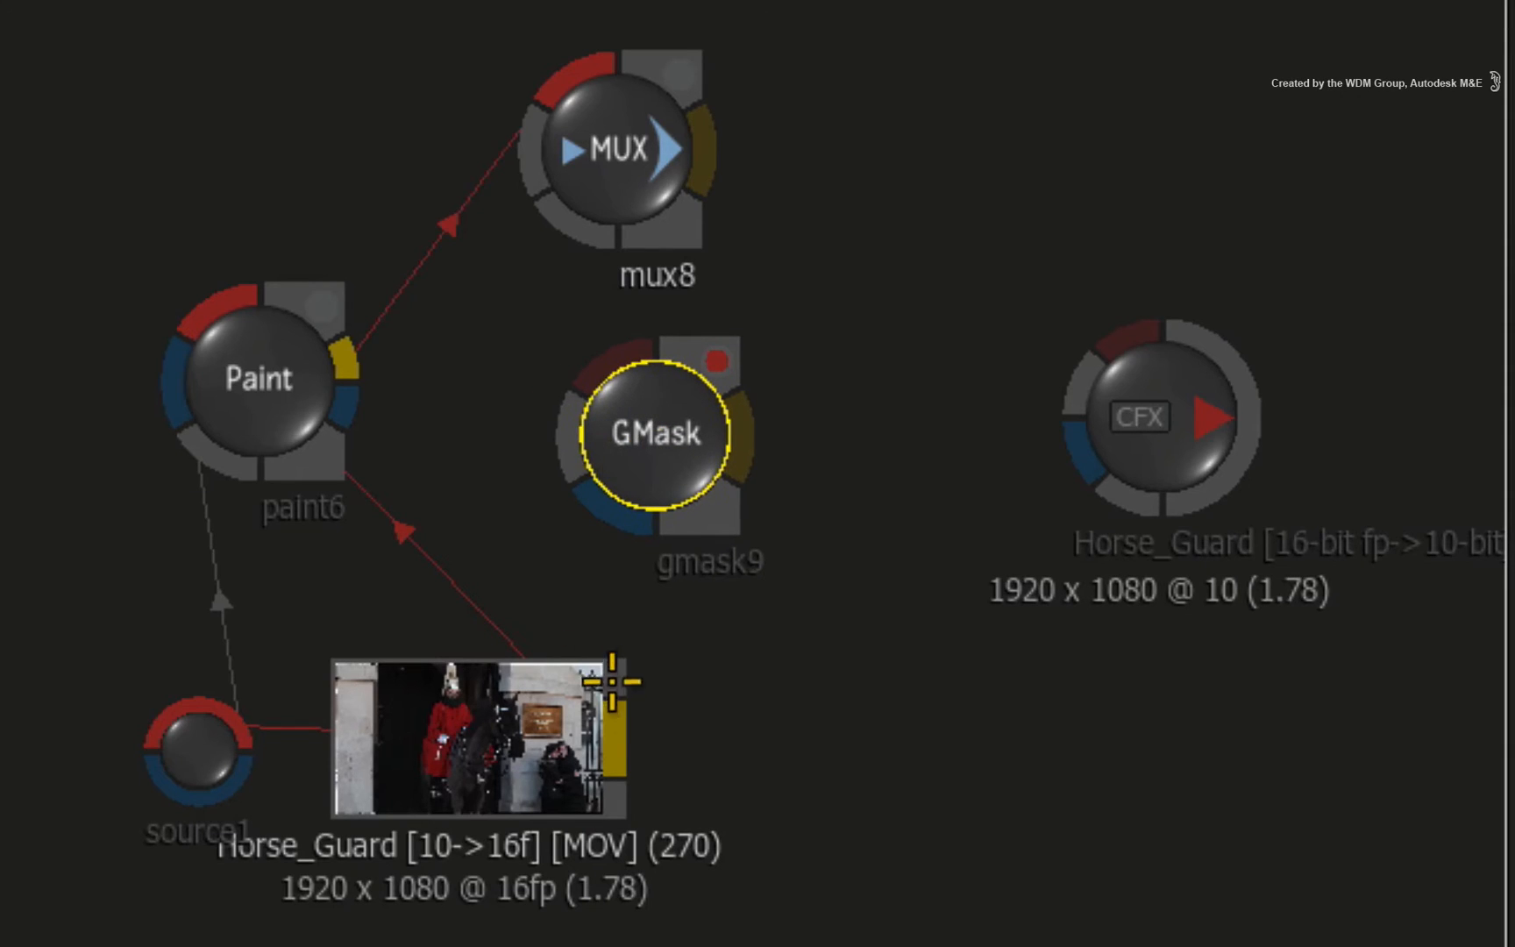
drag(609, 685, 657, 435)
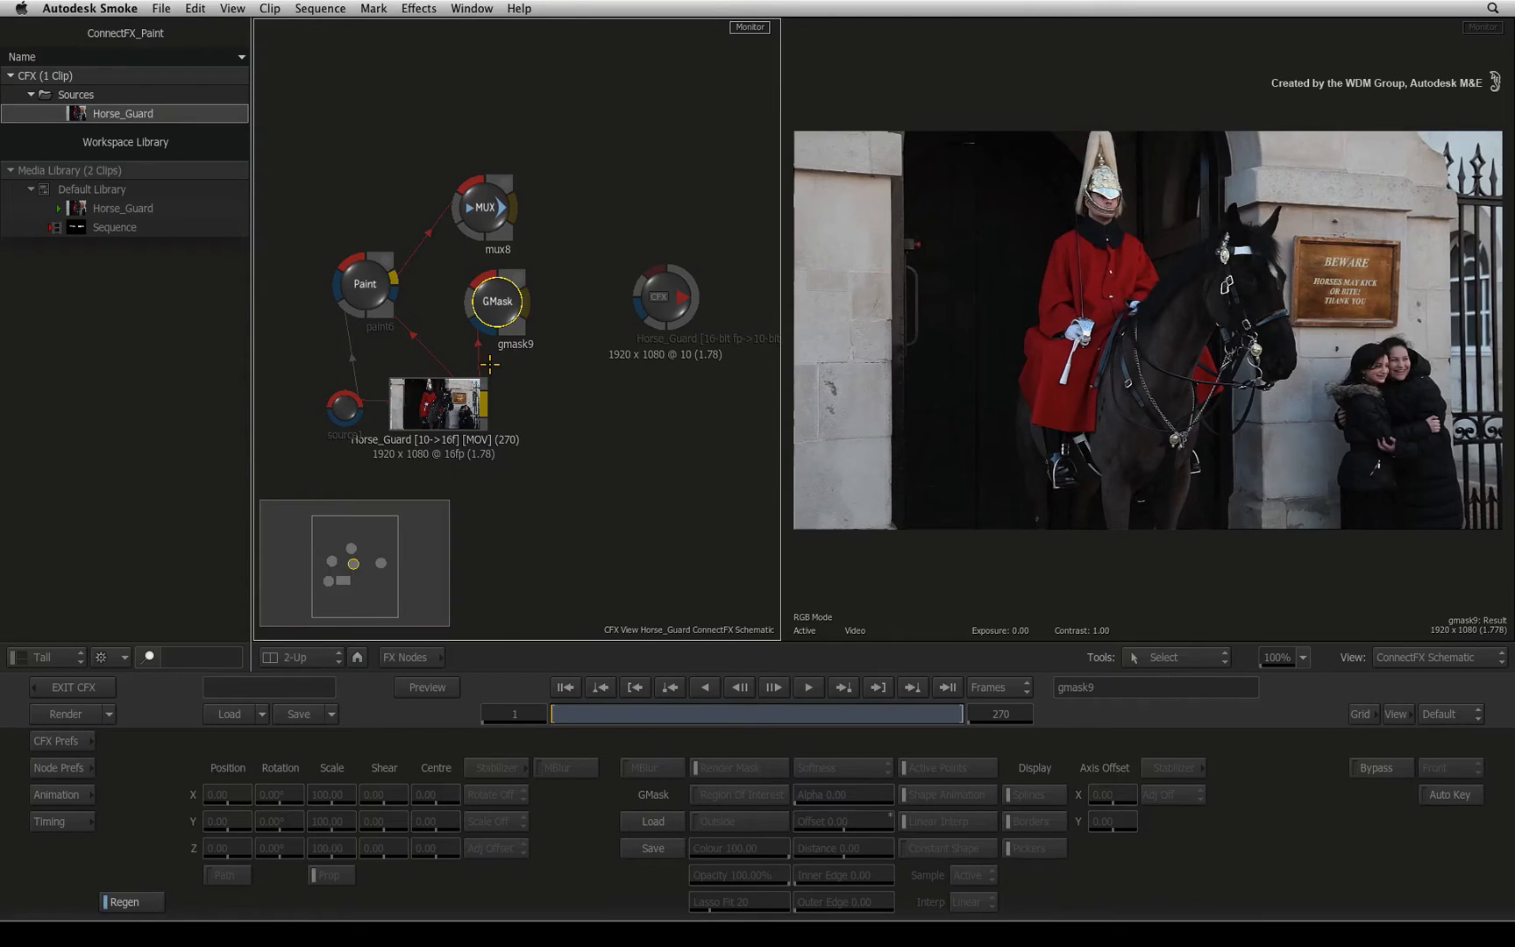
mouse_move(1066, 584)
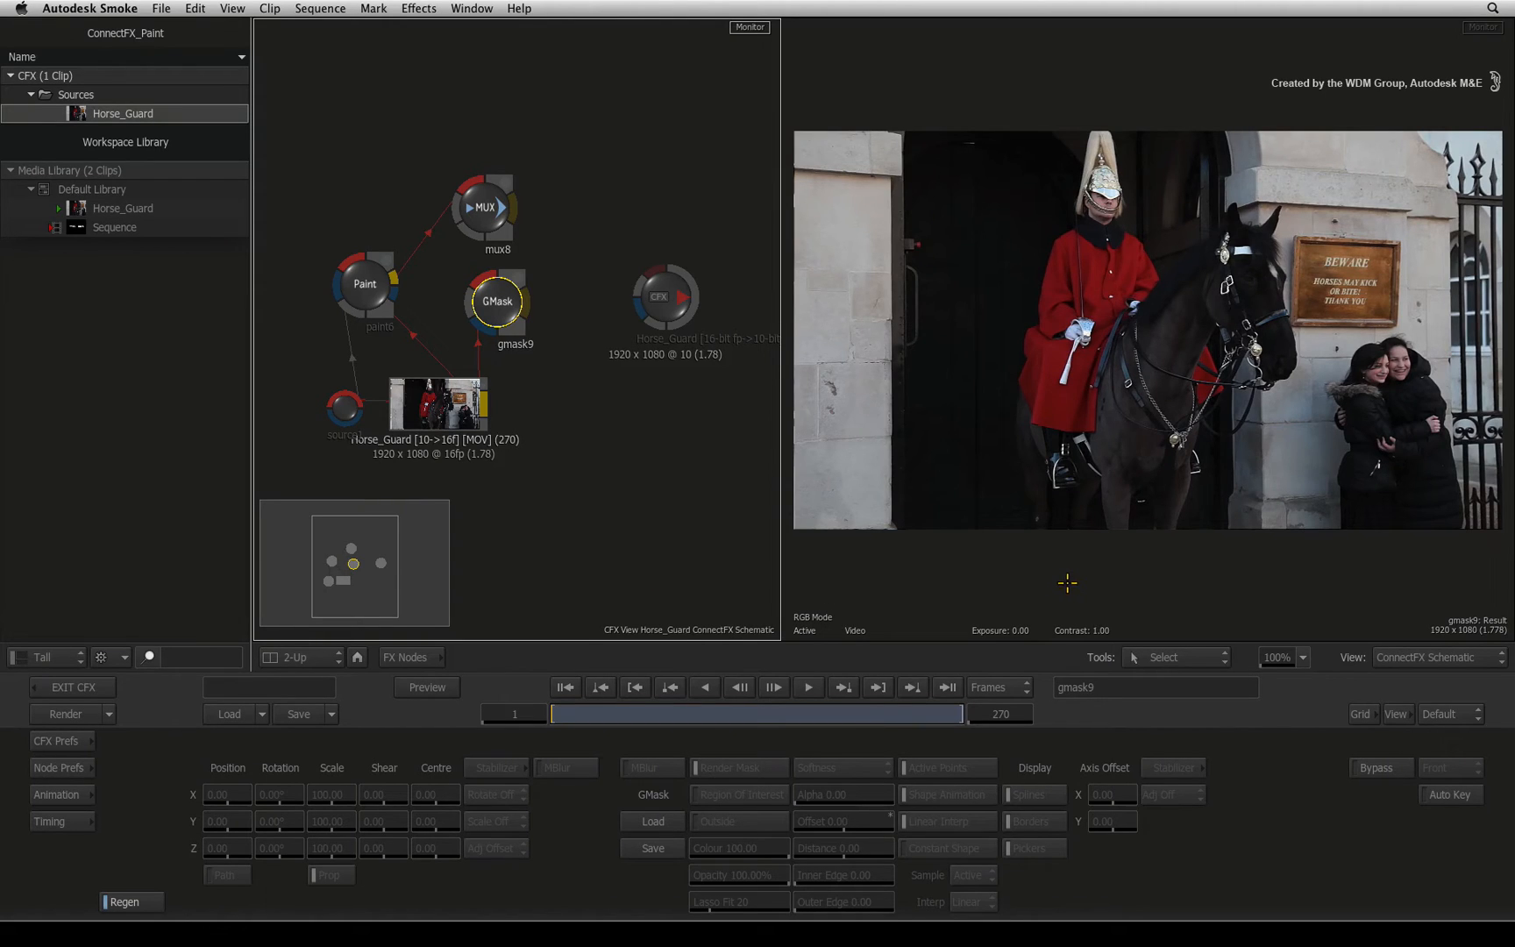
Draw a GMask shape around the tourists and set Offset to -66 for a soft edge.
key(F1)
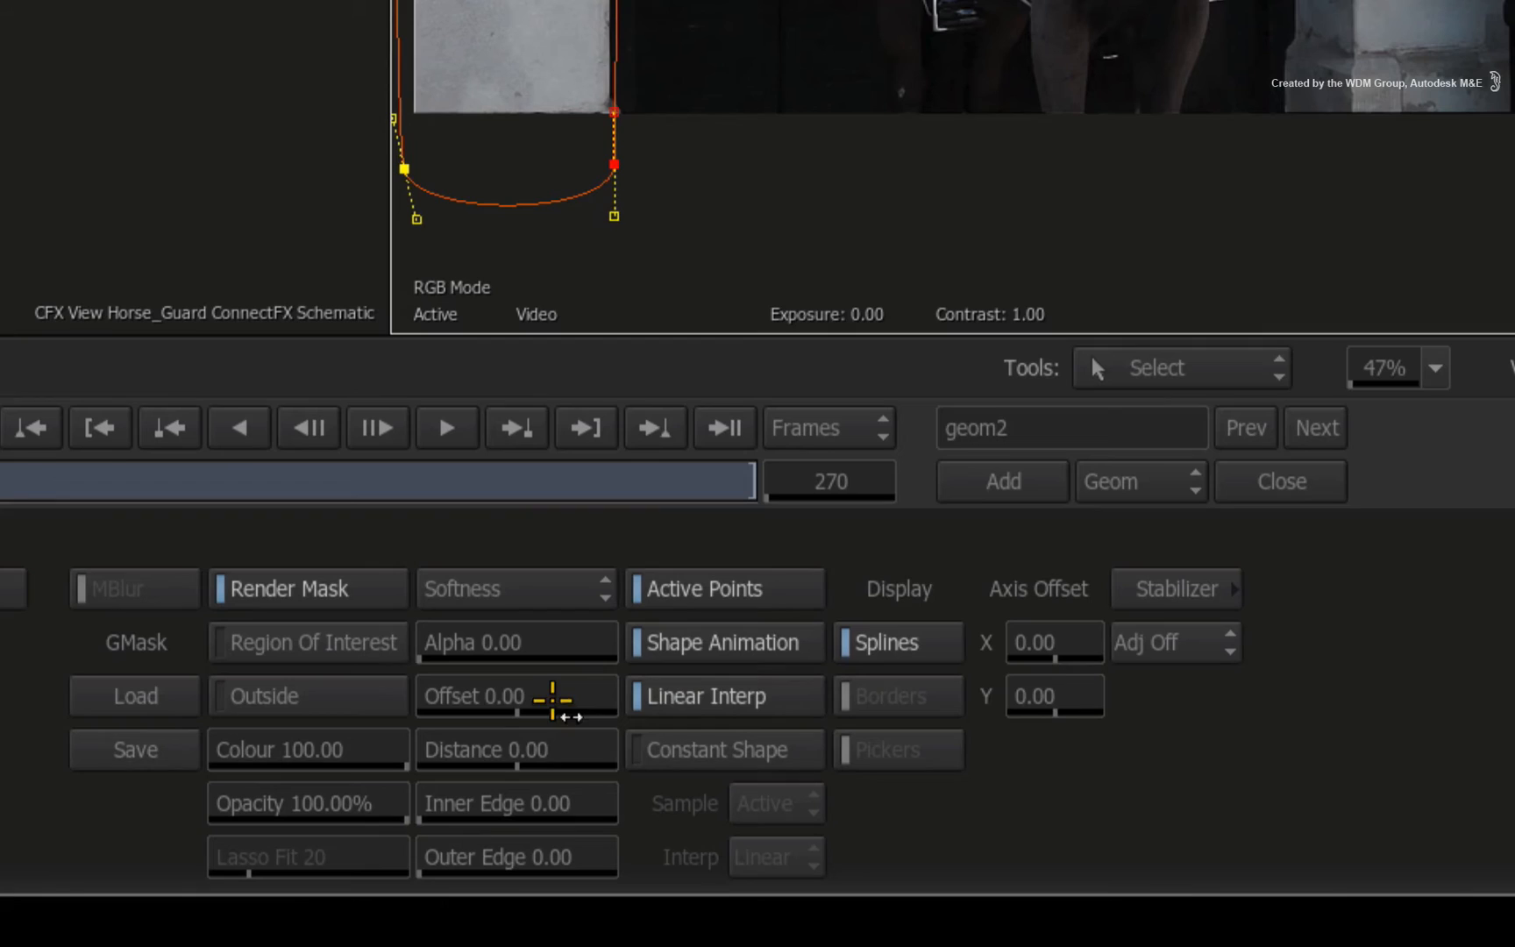
drag(550, 694, 542, 694)
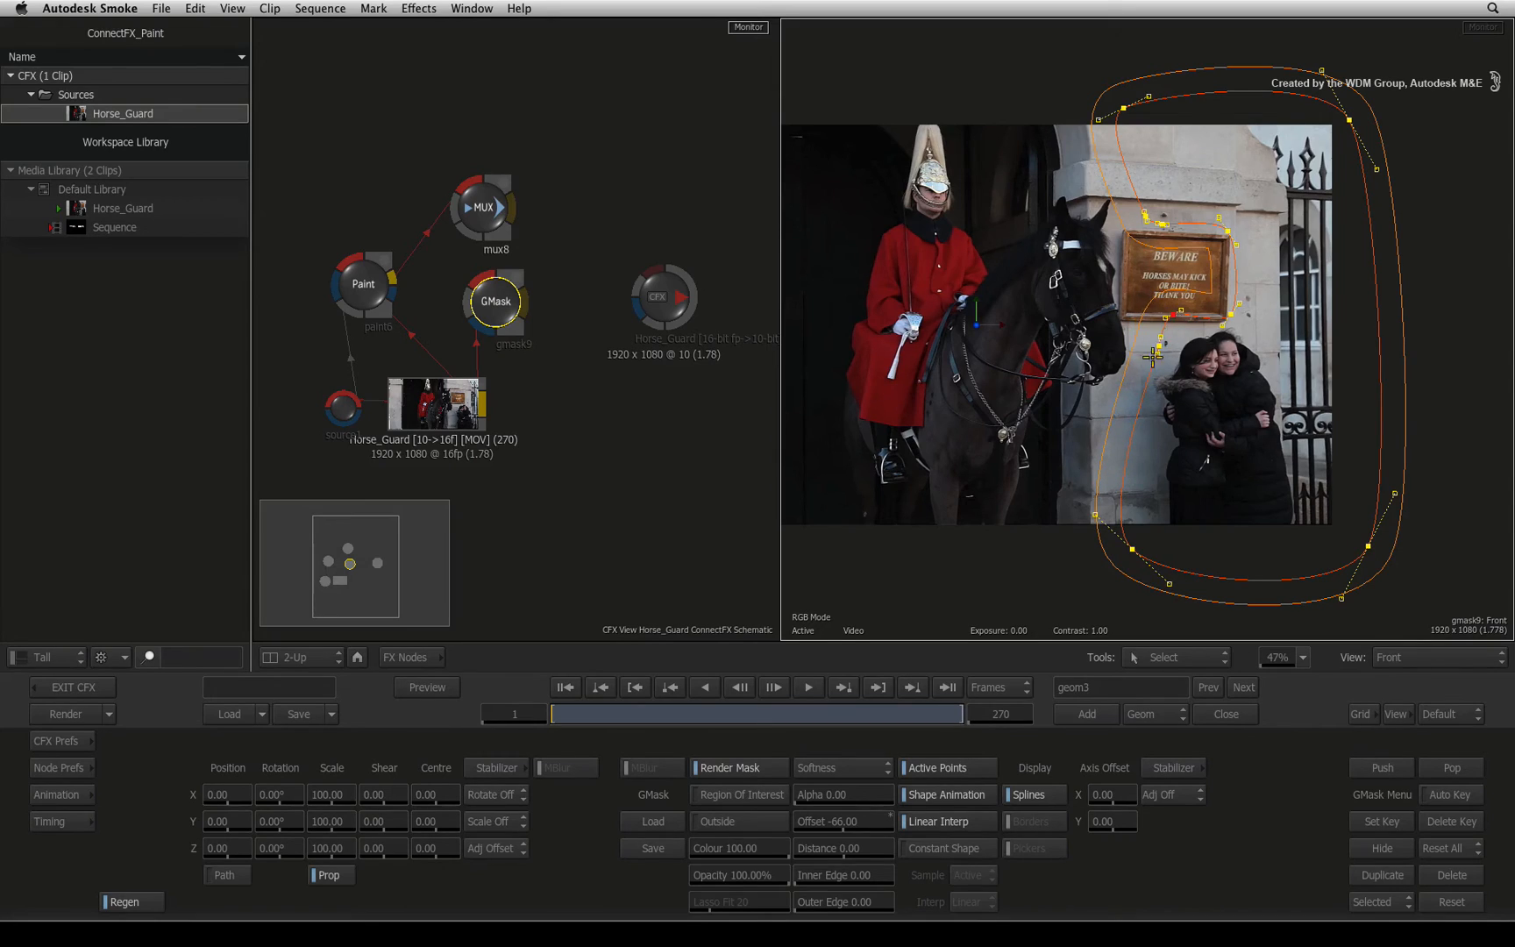
key(F4)
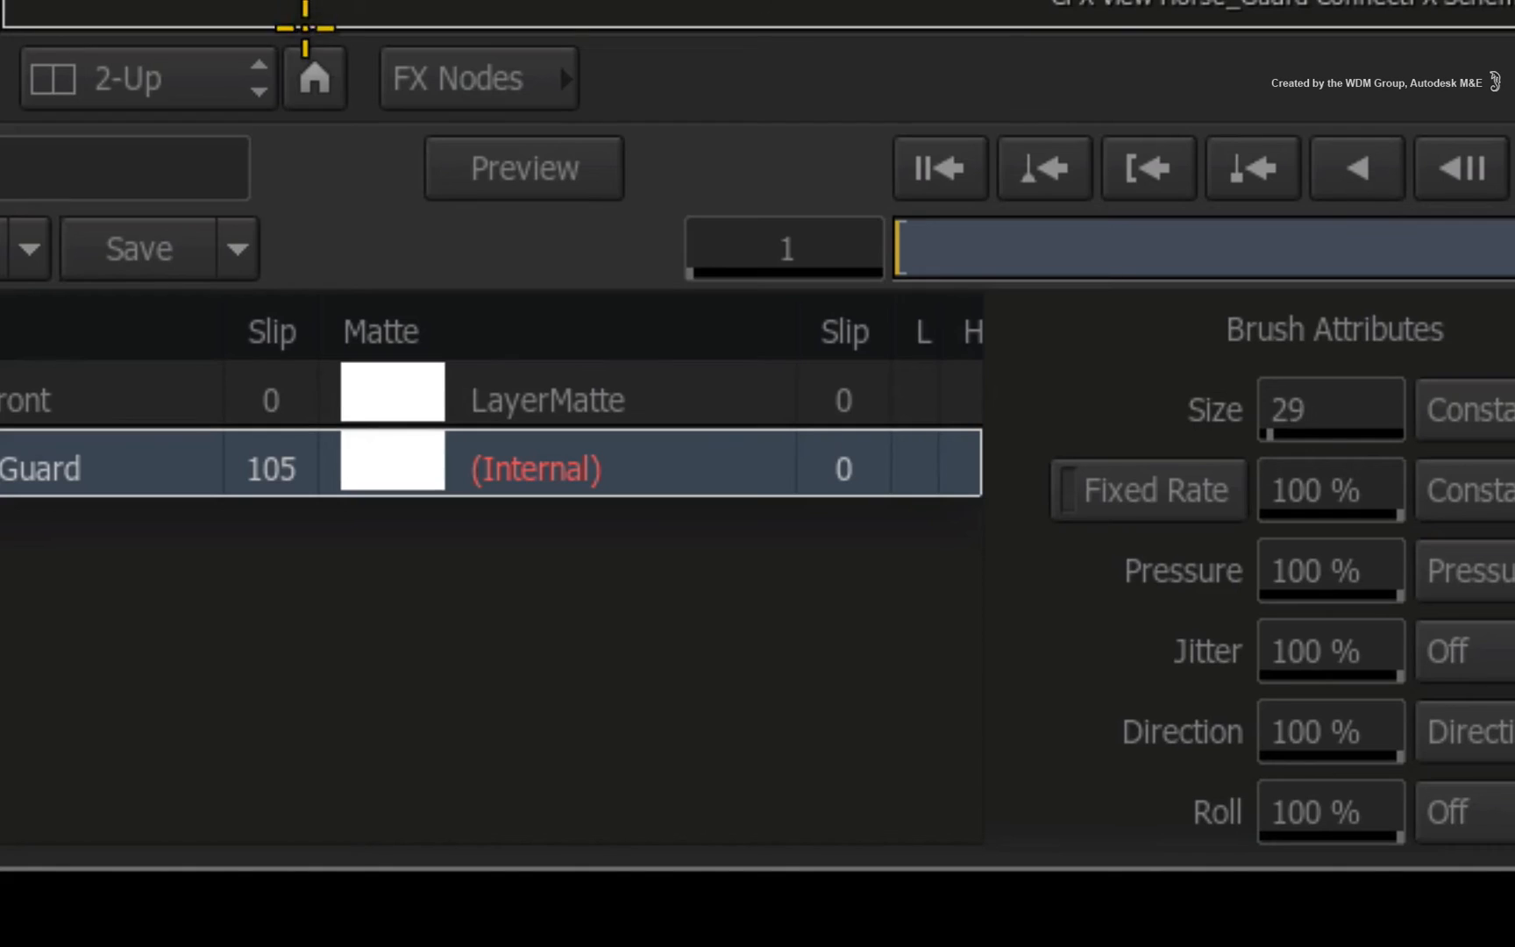
Feed blendcomp10 into the output with mux8 as front and gmask9 as matte over the clip.
click(466, 78)
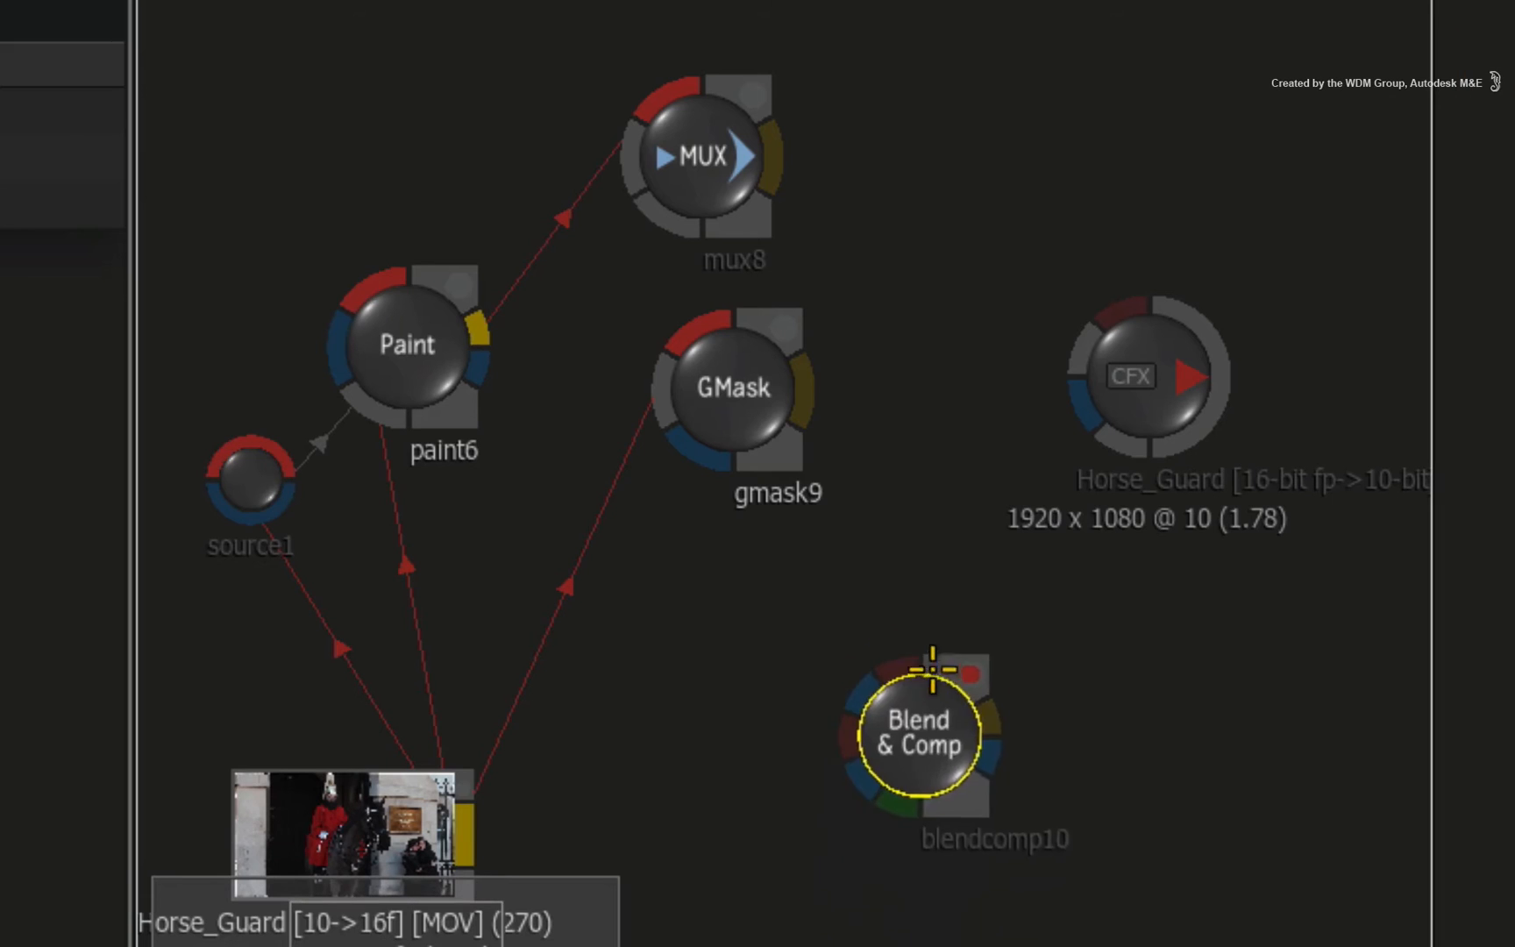
drag(913, 734, 961, 251)
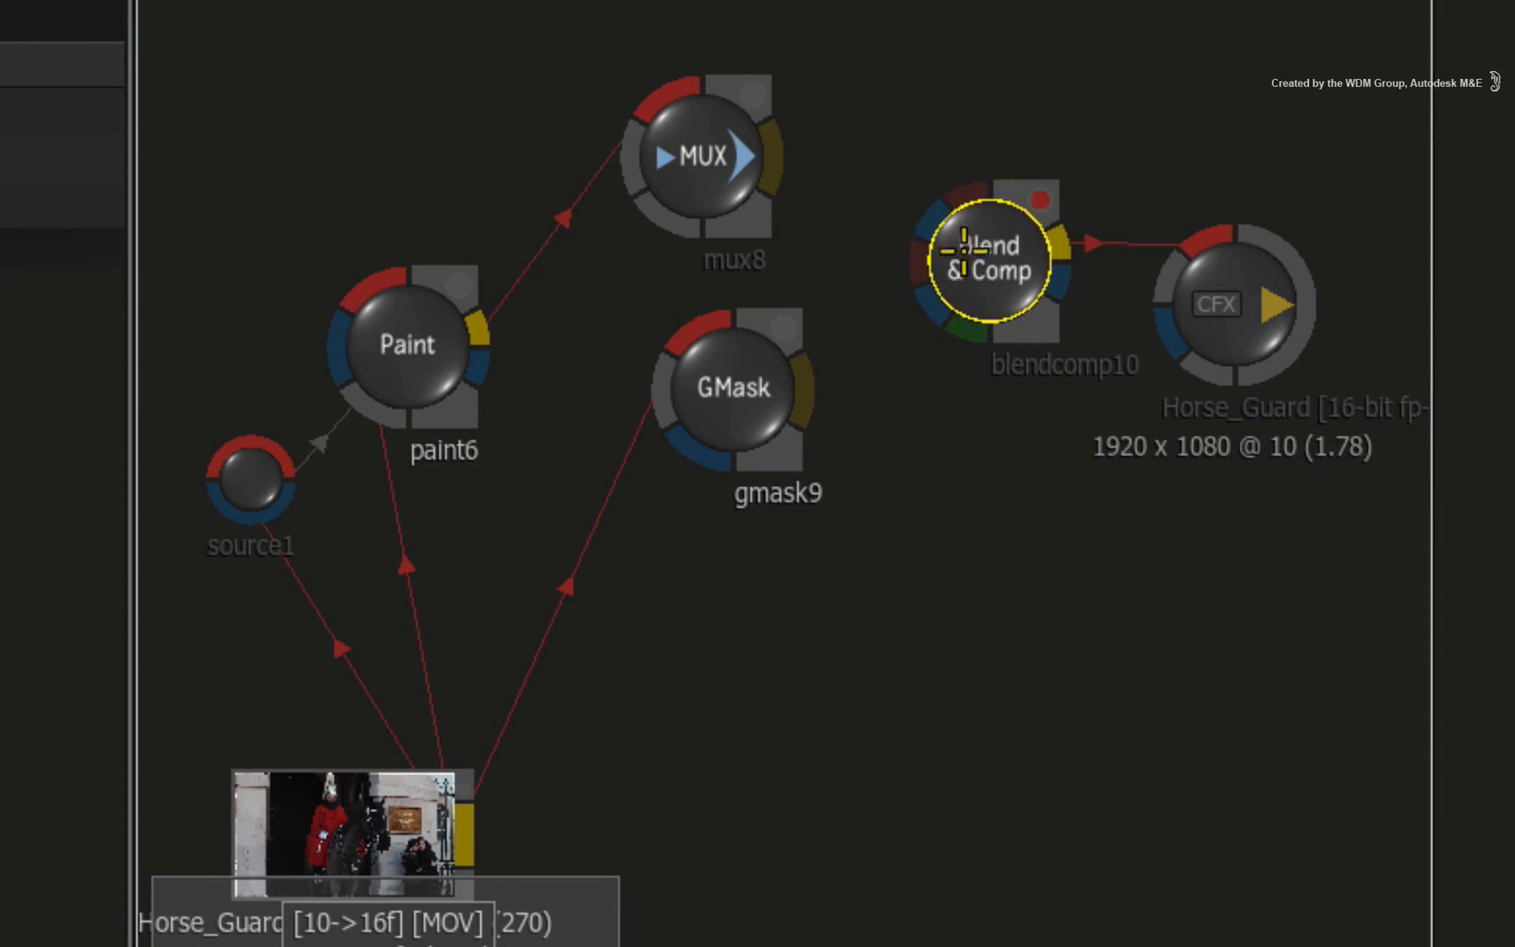
drag(773, 154, 979, 145)
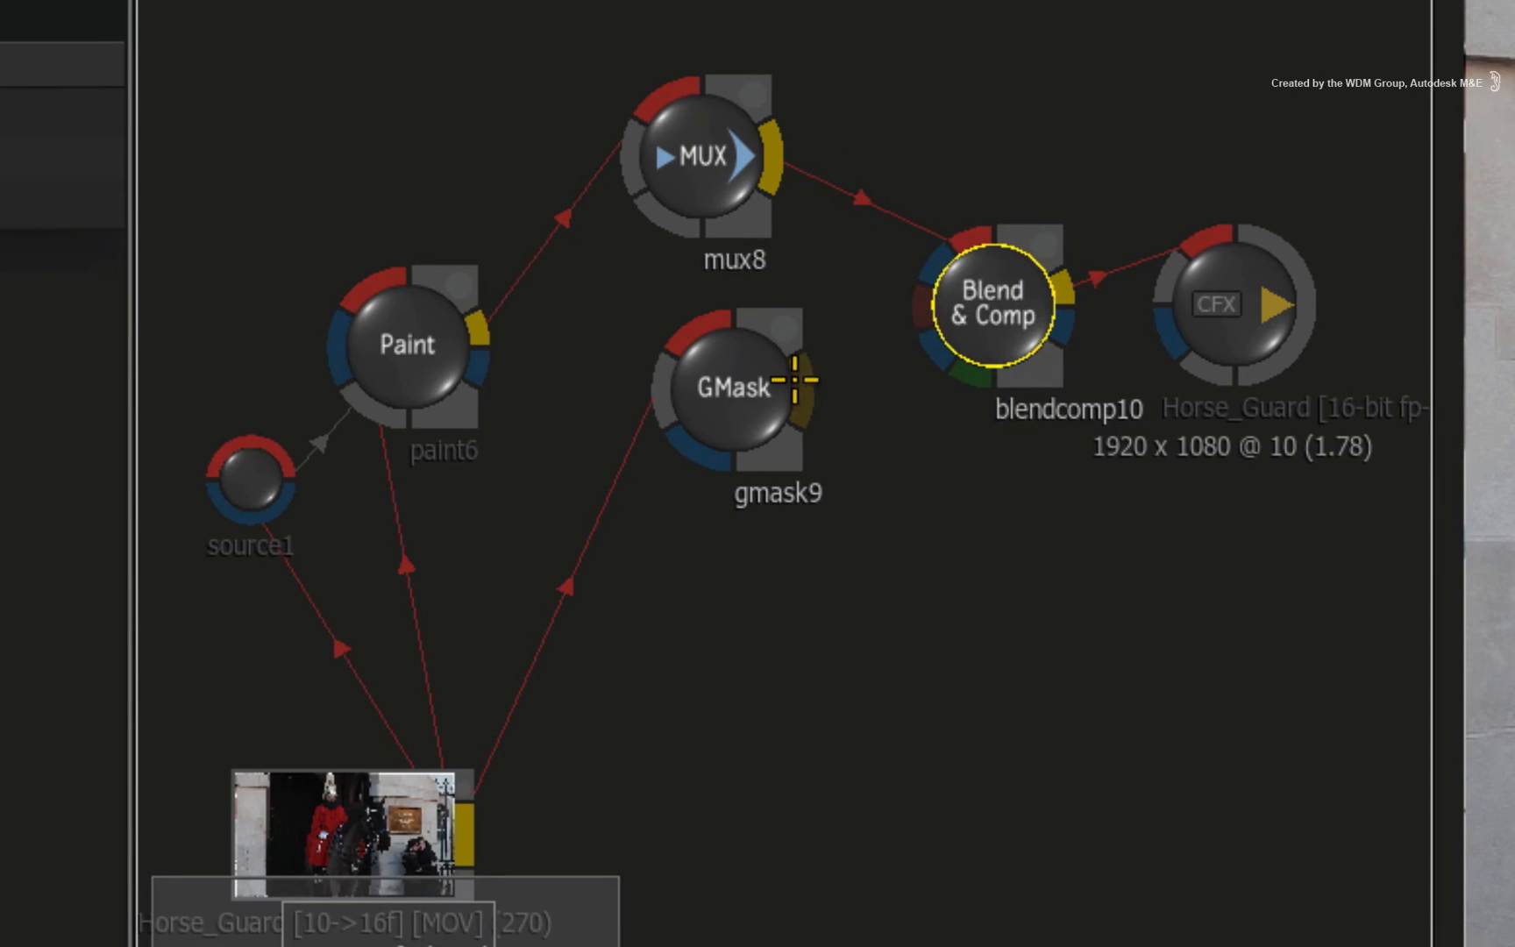
drag(812, 384, 932, 256)
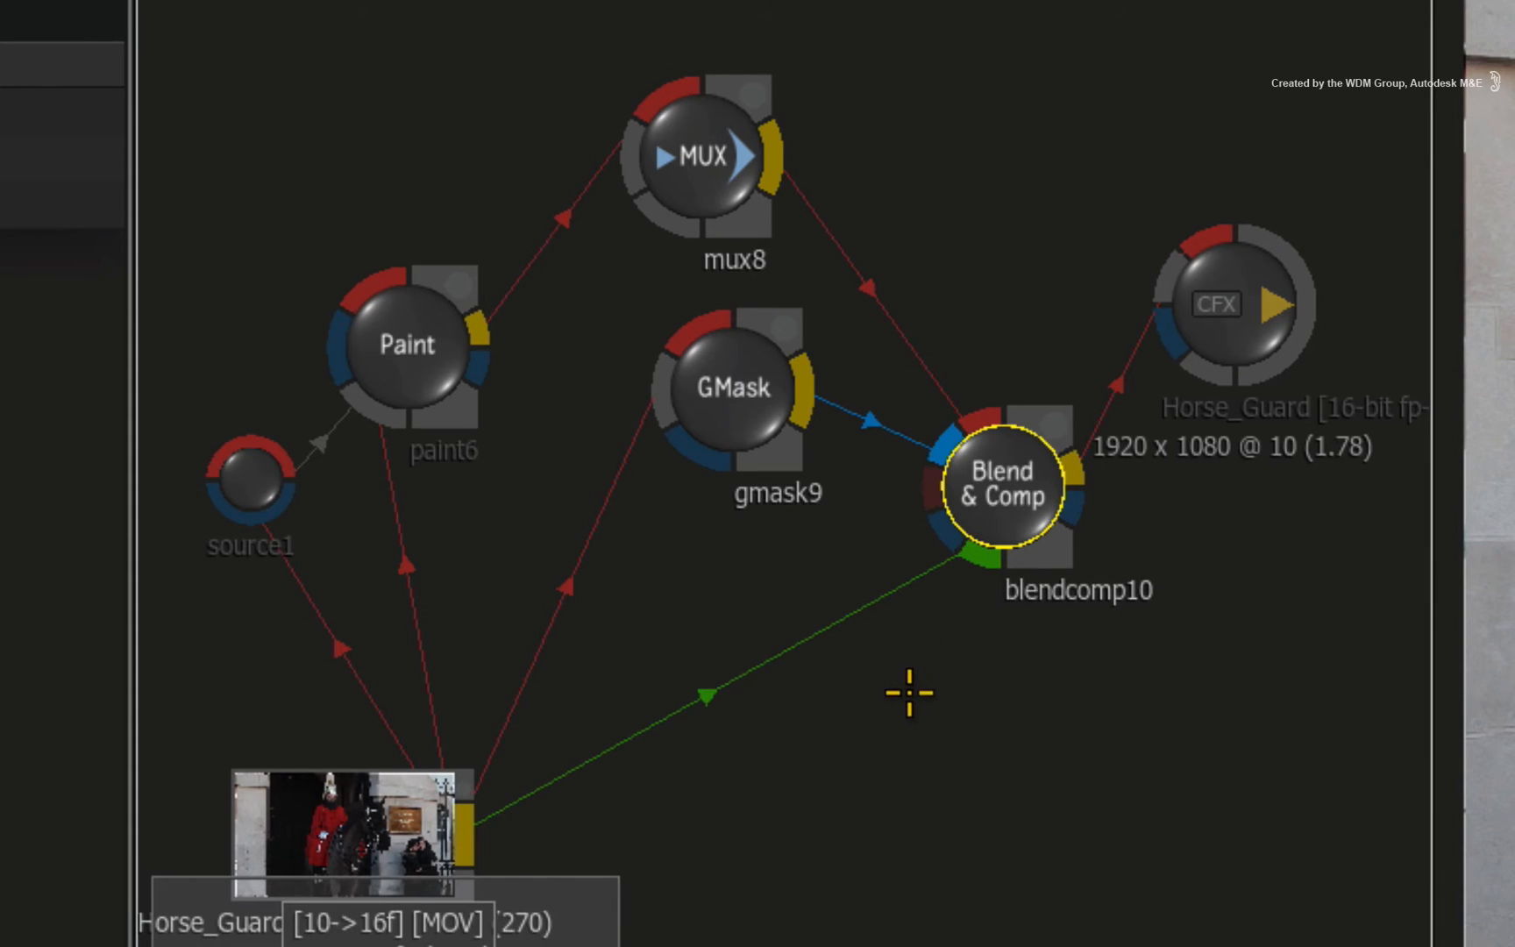
mouse_move(919, 694)
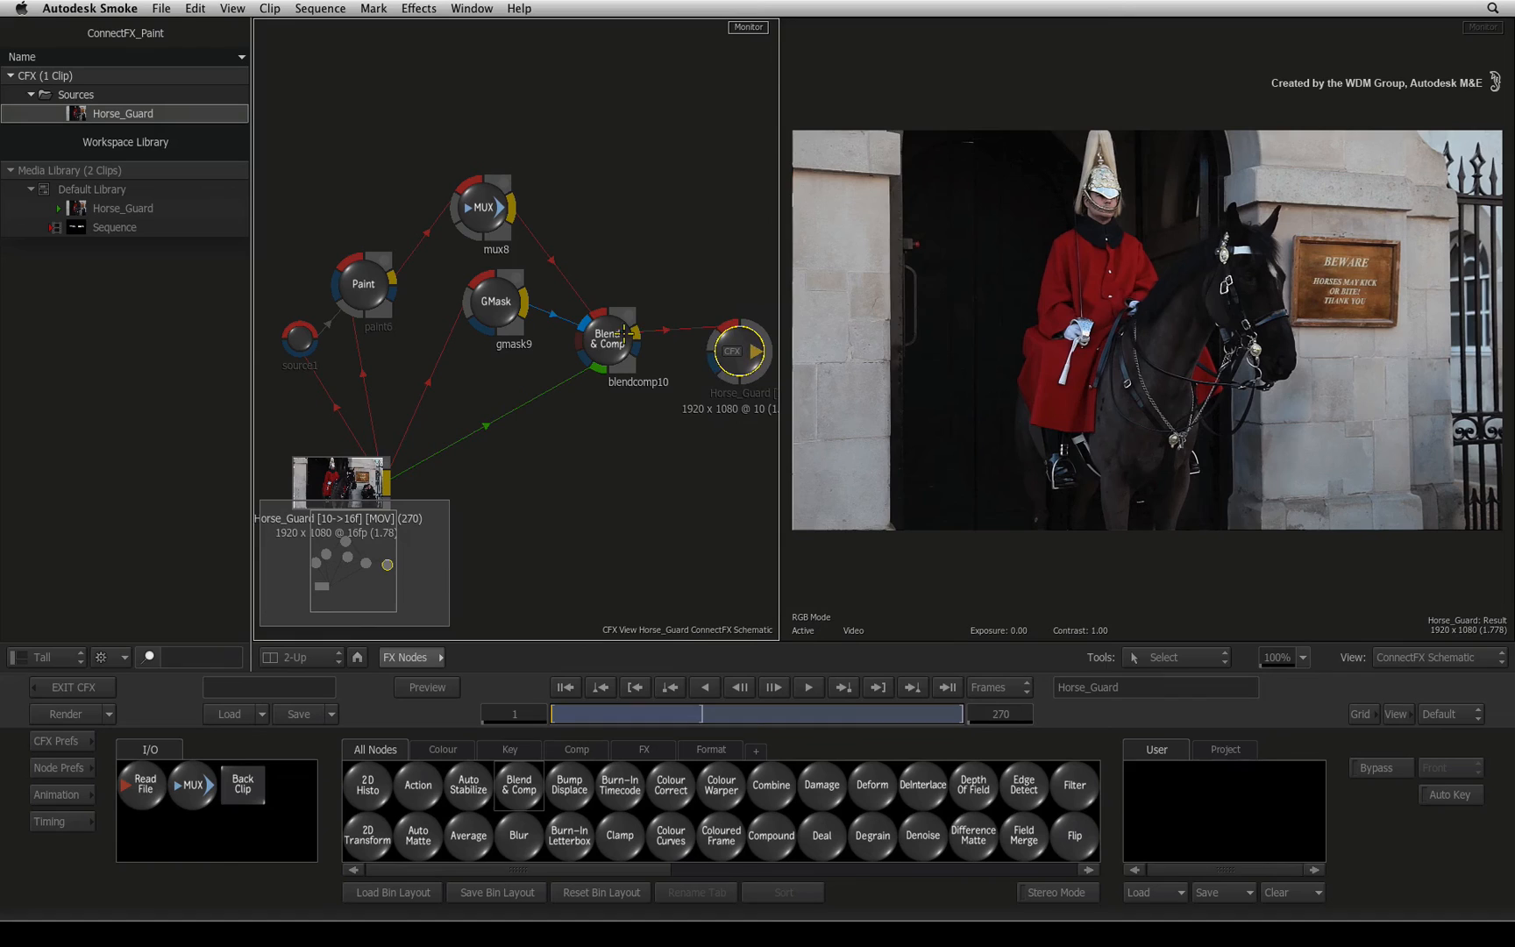
Bring up the FX Nodes bin to fetch Regrain for the schematic.
click(608, 341)
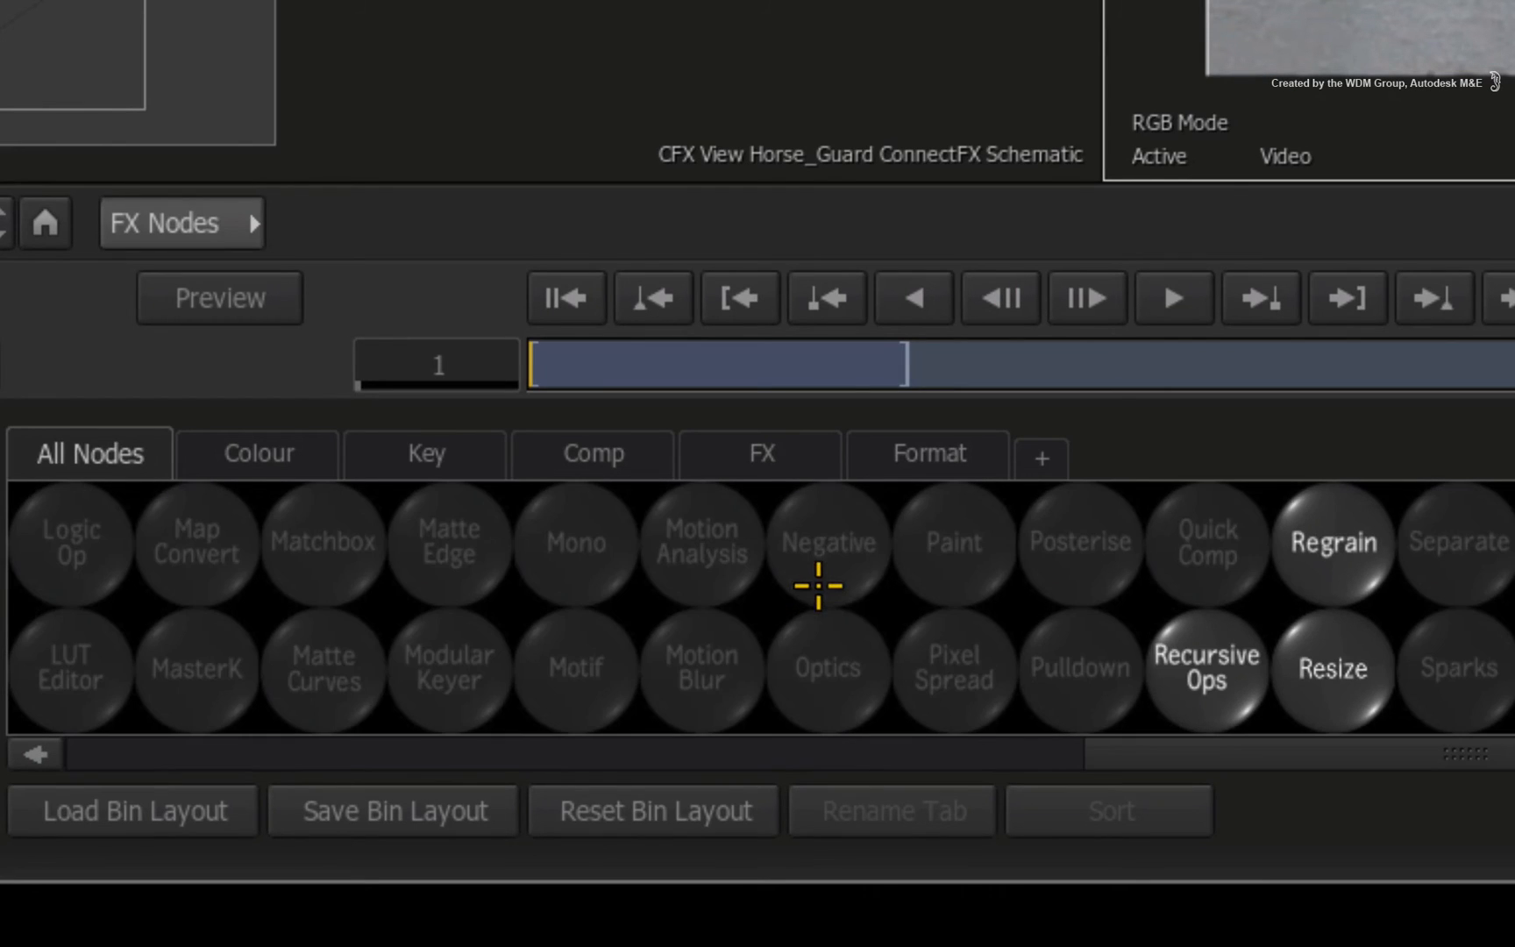
mouse_move(1351, 543)
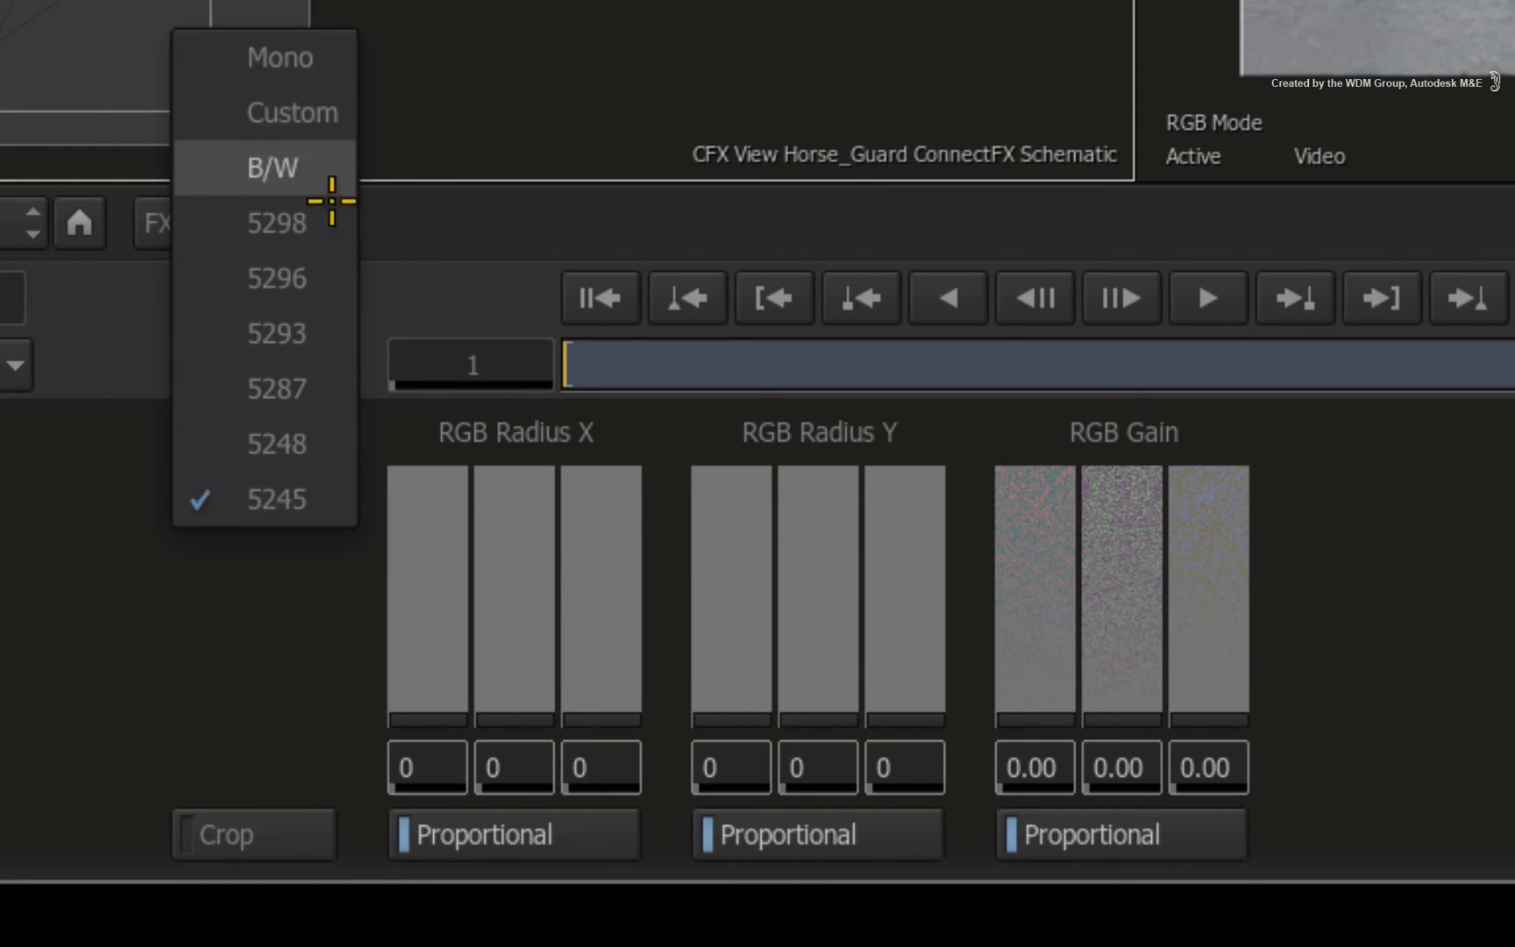
Keep the 5245 film stock preset in the Regrain node.
click(277, 500)
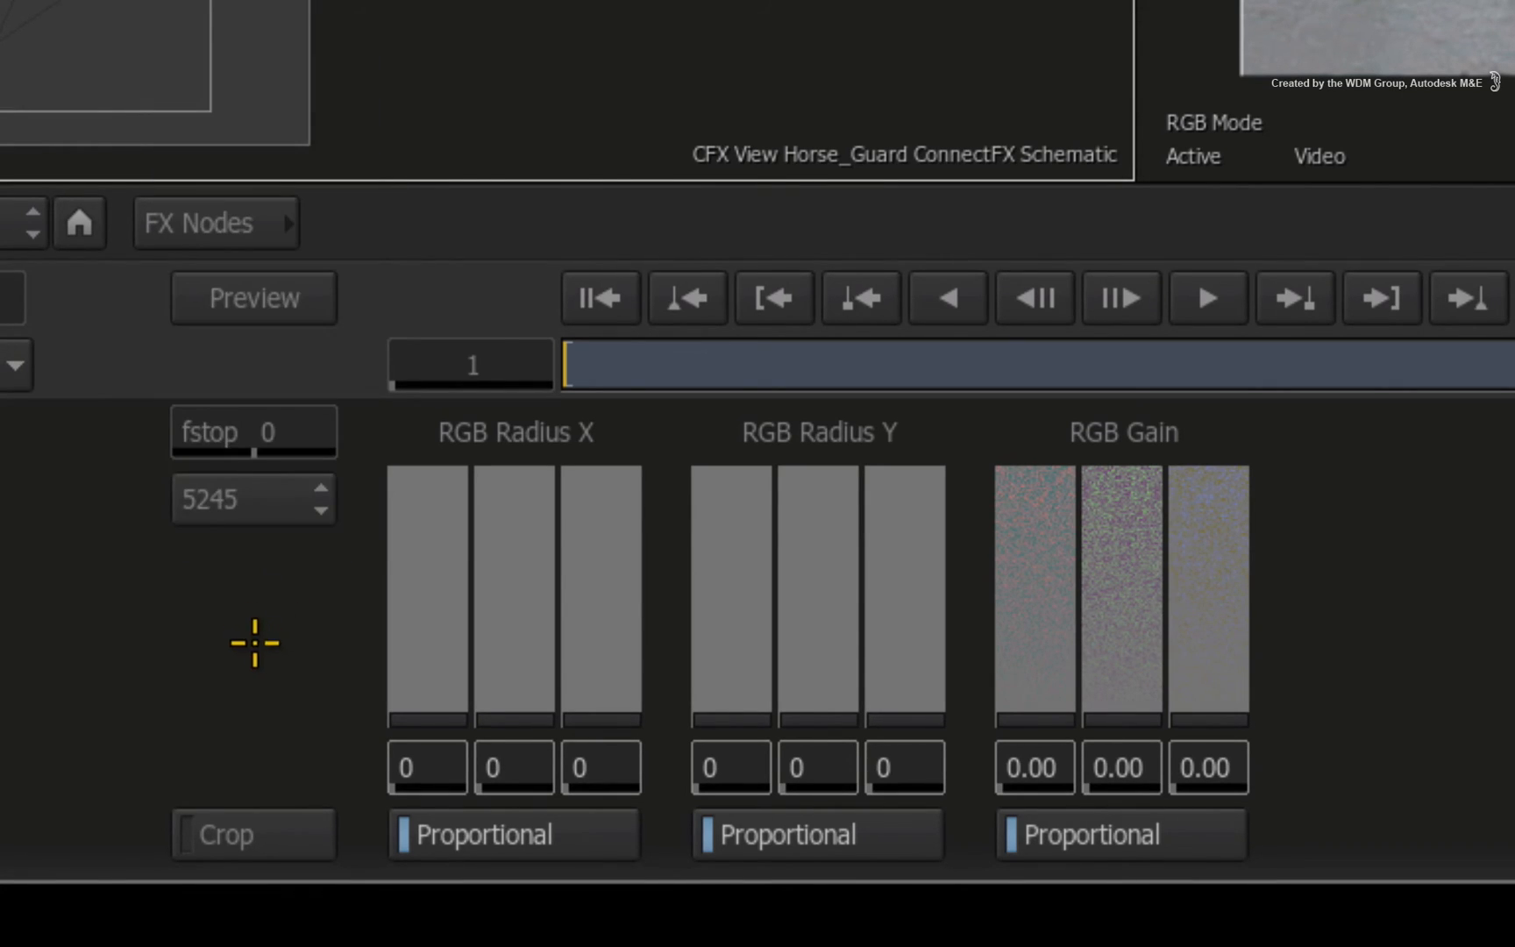
mouse_move(291, 661)
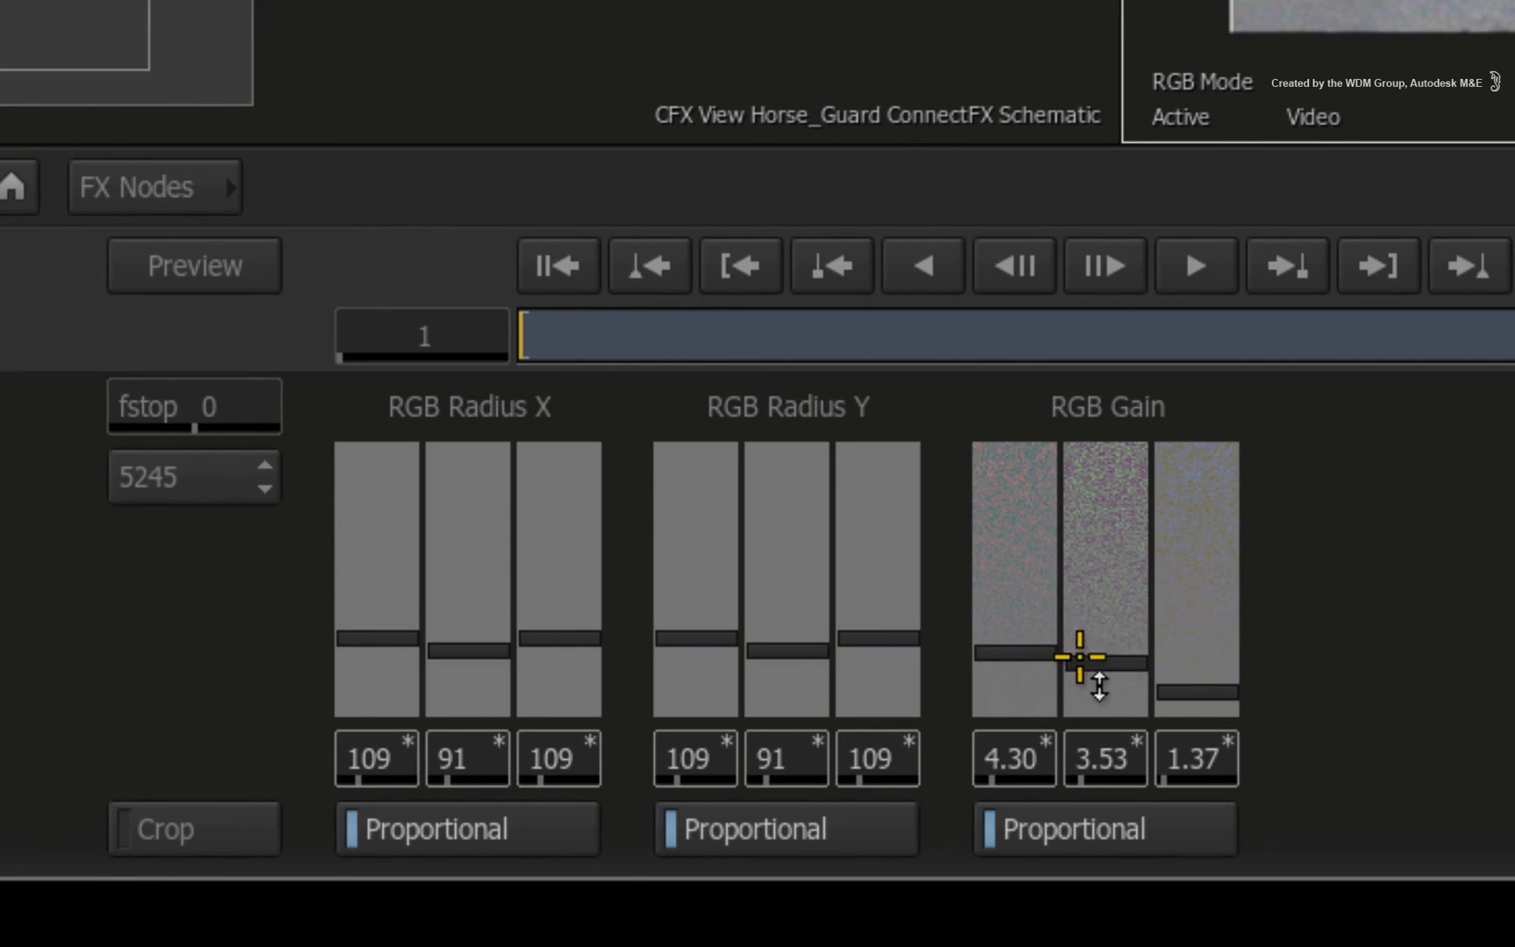
mouse_move(1036, 657)
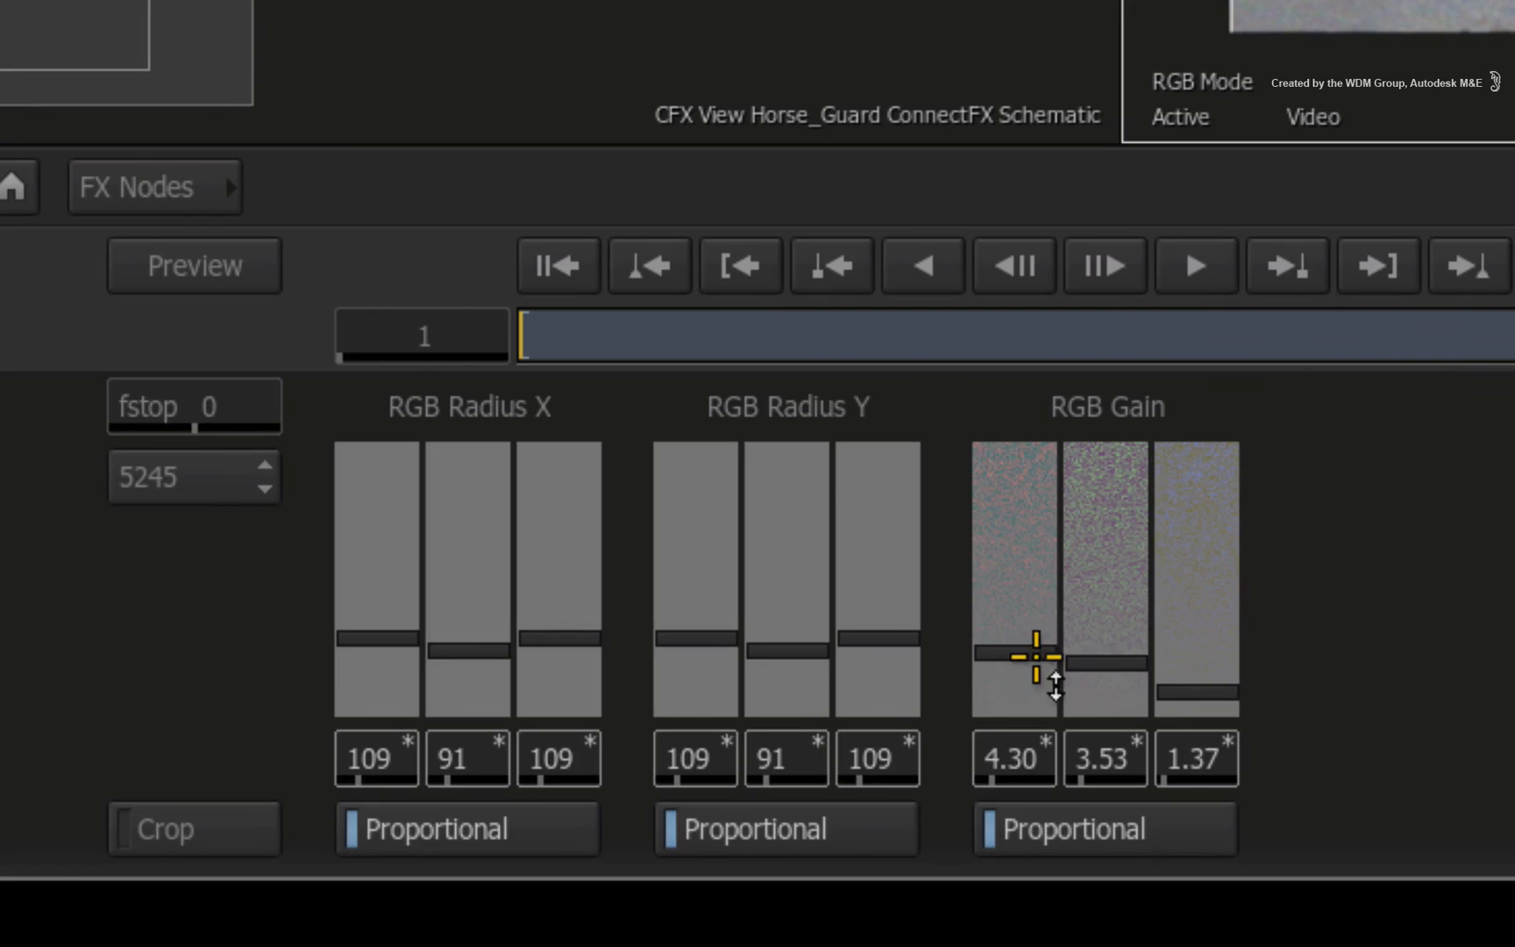